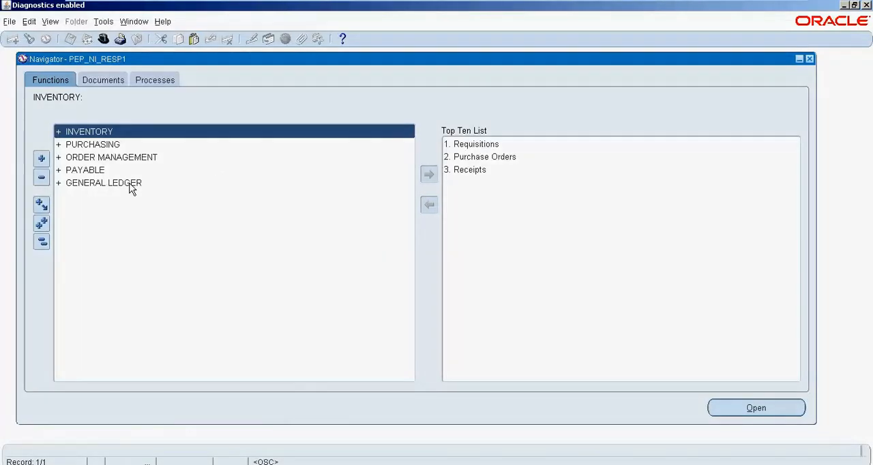
{"action": "mouse_move", "coordinate": [91, 150]}
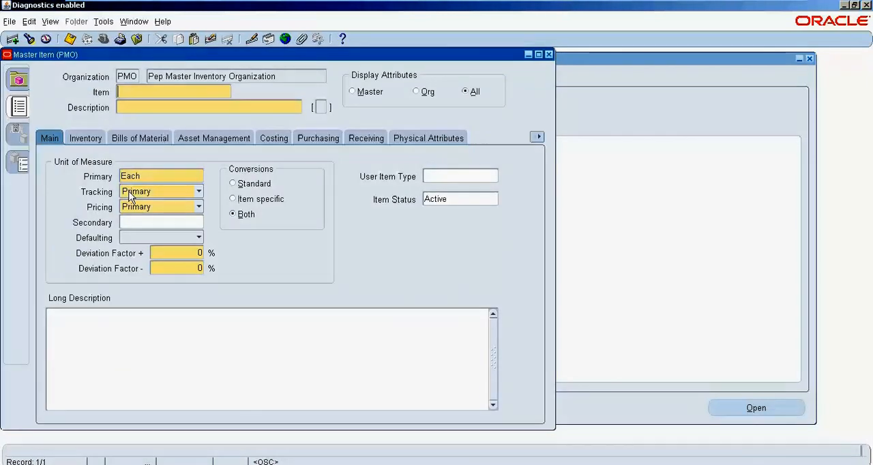
{"action": "mouse_move", "coordinate": [169, 156]}
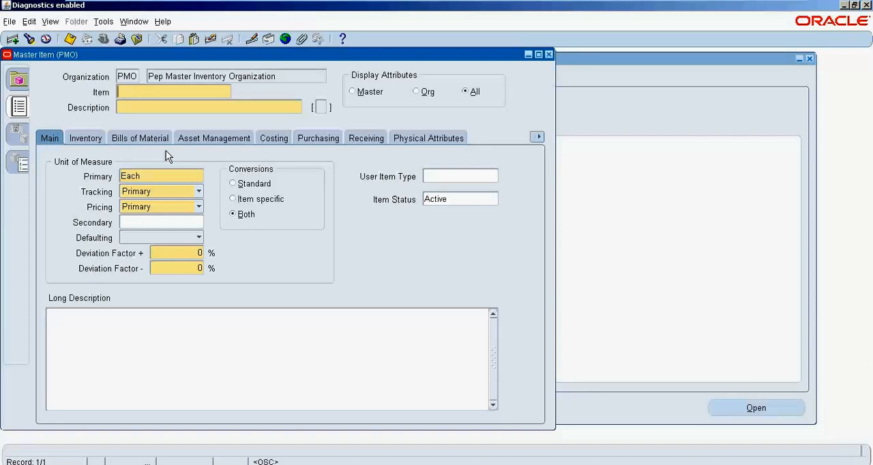
Step: Create item Lenovo K5 Note from PEP_PO_TEMP, no approved supplier required, list price 10
{"action": "type", "text": "Lenovo"}
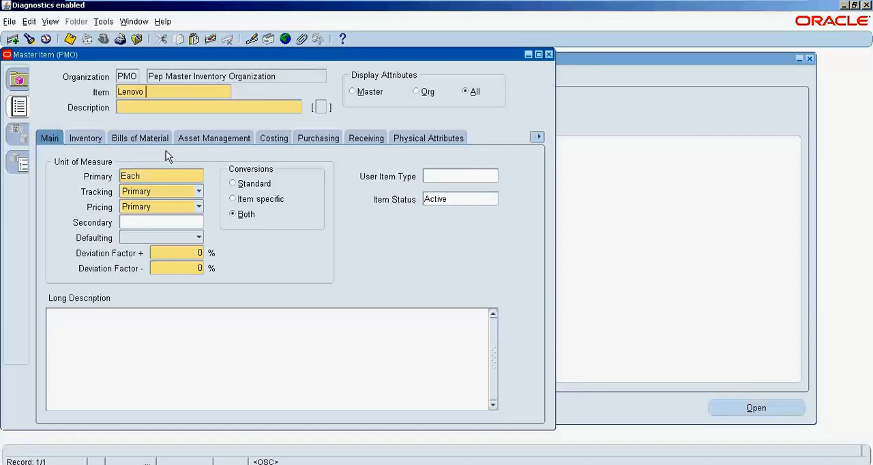
{"action": "type", "text": "K5 Note"}
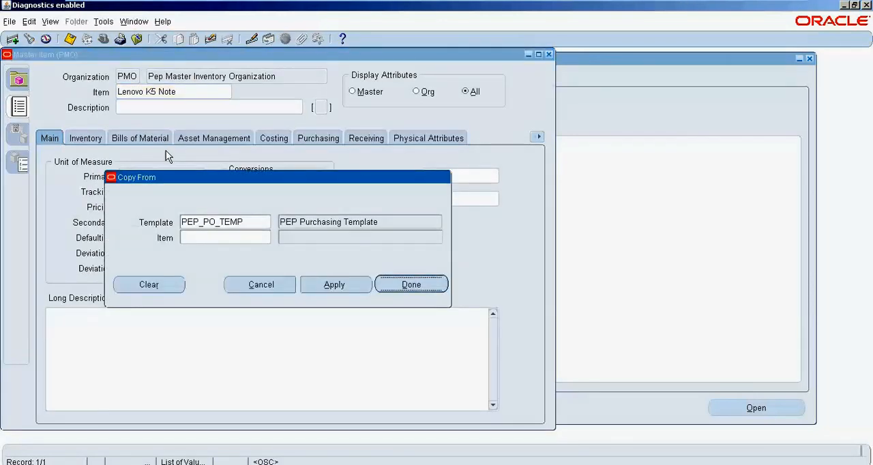
{"action": "left_click", "coordinate": [411, 284]}
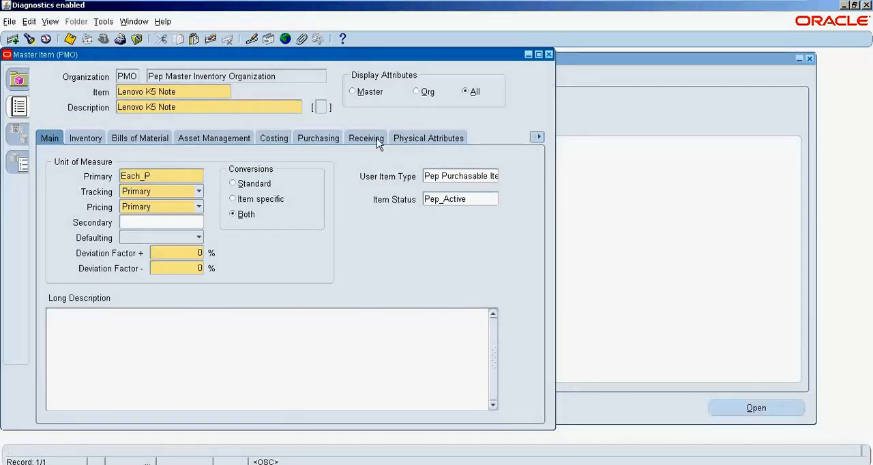
{"action": "left_click", "coordinate": [317, 138]}
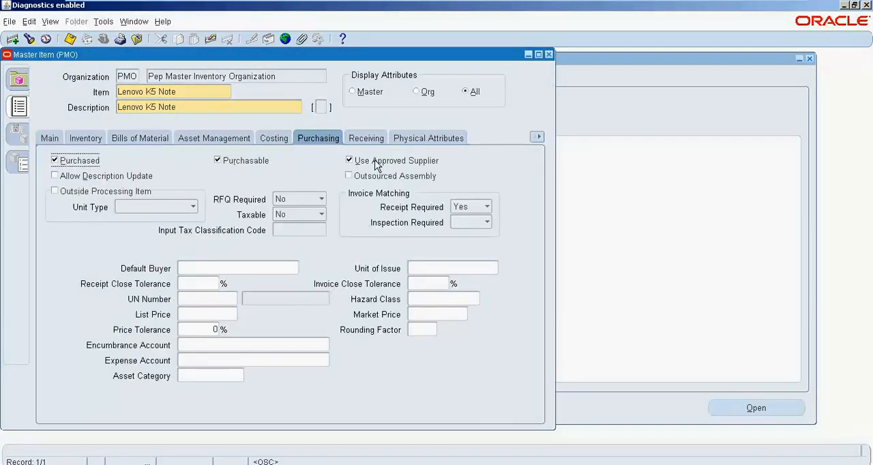
{"action": "left_click", "coordinate": [349, 161]}
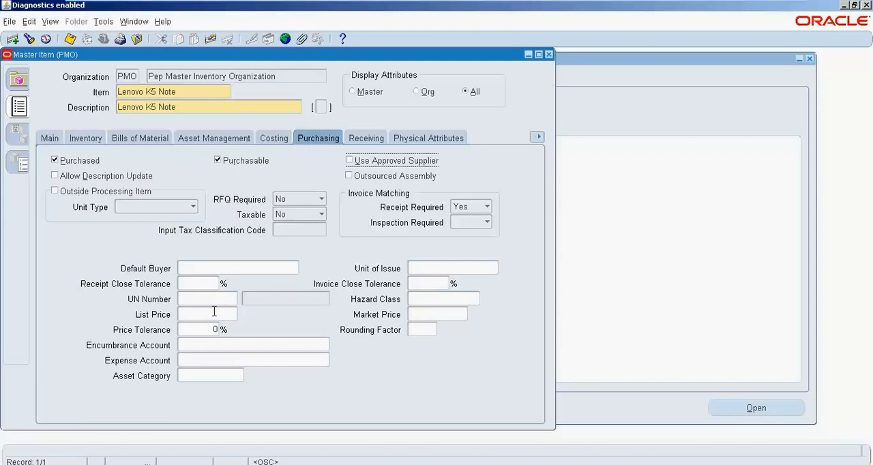
{"action": "type", "text": "10"}
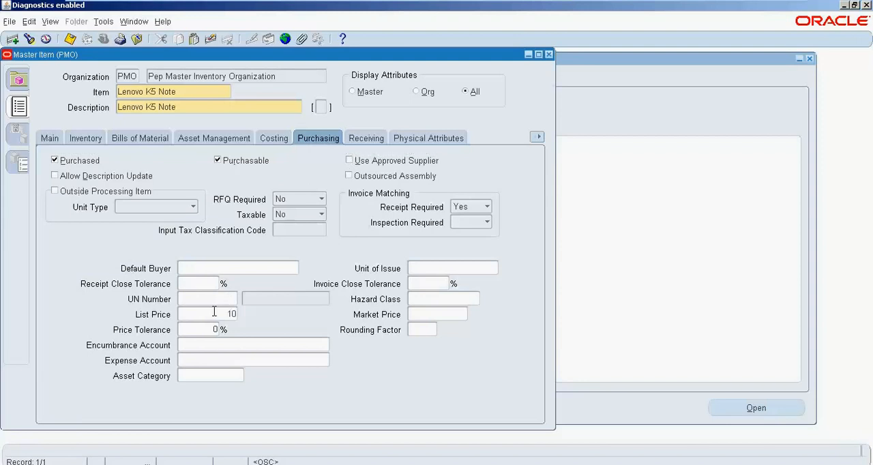
{"action": "left_click", "coordinate": [71, 39]}
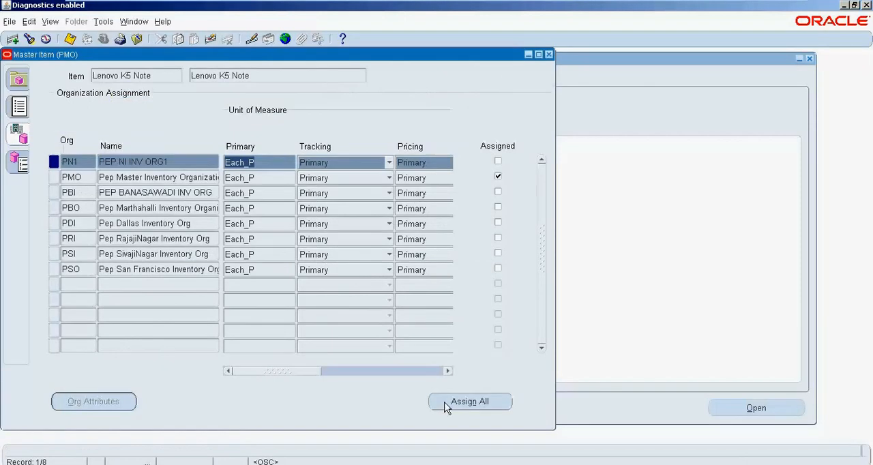
Step: Assign Lenovo K5 Note to every inventory organization with Assign All and save
{"action": "left_click", "coordinate": [469, 401]}
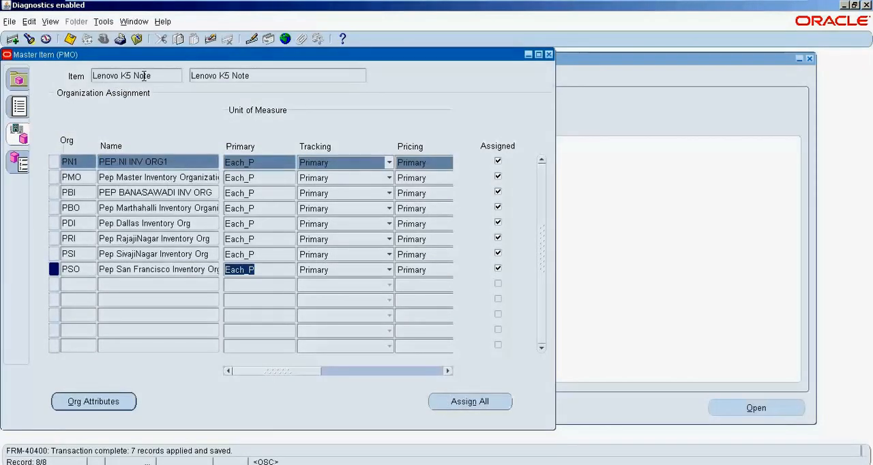
{"action": "left_click", "coordinate": [548, 54]}
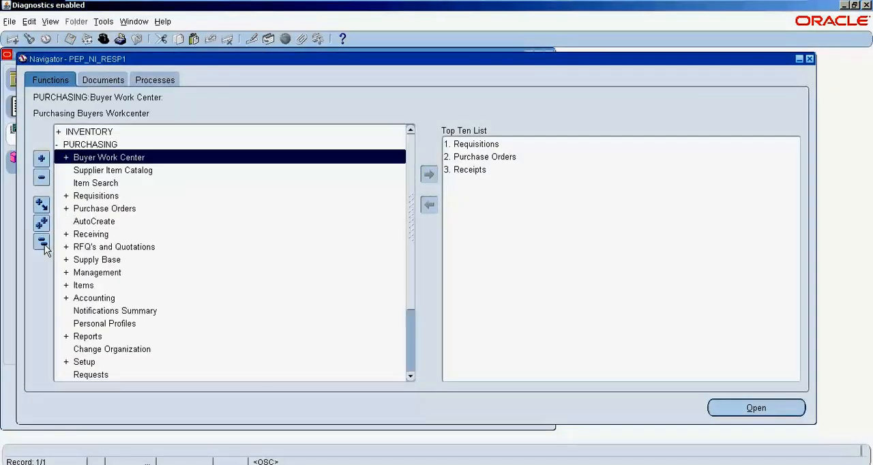
Step: Enter supplier Sleepwell, site SLEEPWELL AHAMA and description 'P2P Cycle' on the new order
{"action": "left_click", "coordinate": [104, 208]}
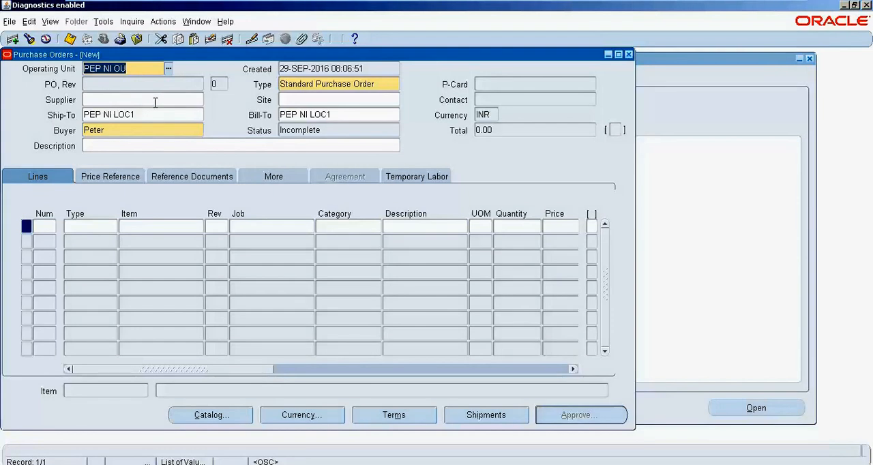
{"action": "type", "text": "Sleepwell Inc Corp"}
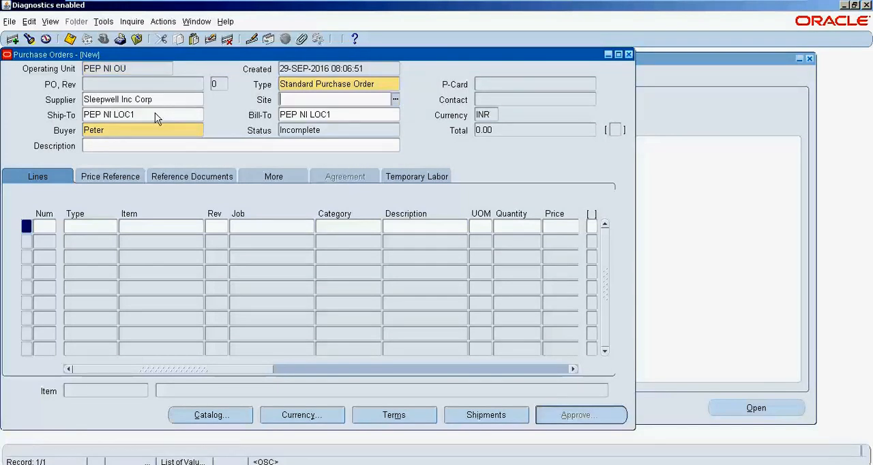
{"action": "left_click", "coordinate": [394, 100]}
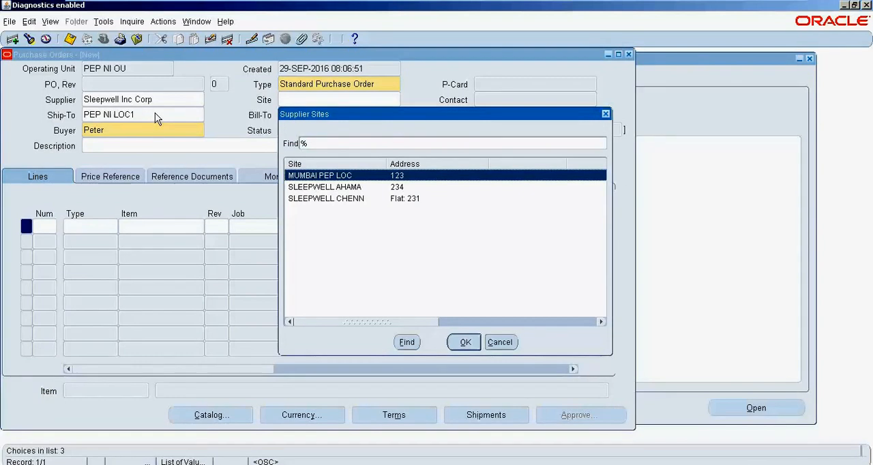
{"action": "left_click", "coordinate": [463, 341]}
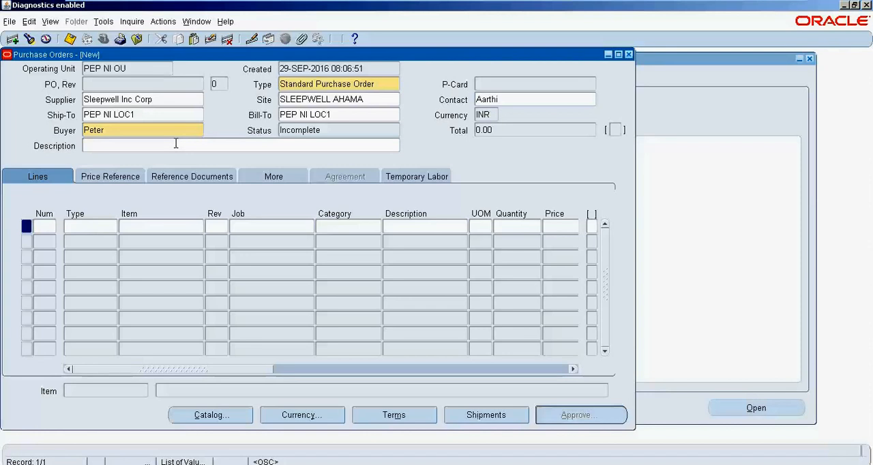
{"action": "type", "text": "P2P"}
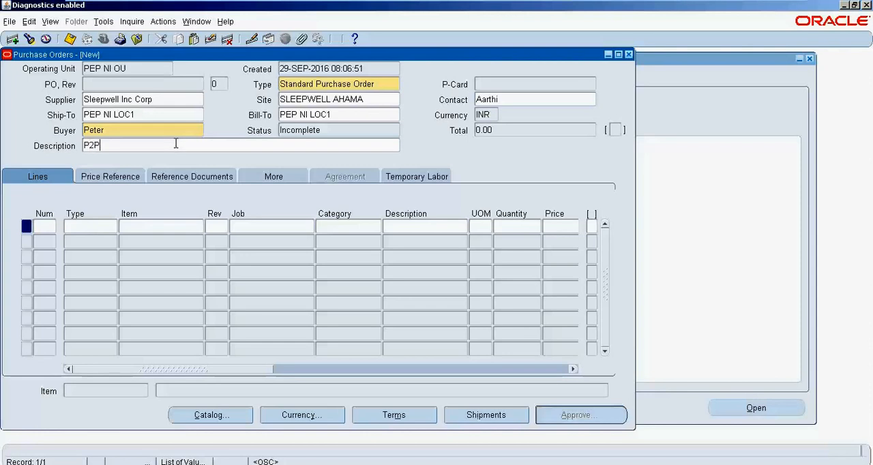
{"action": "type", "text": "Cycle"}
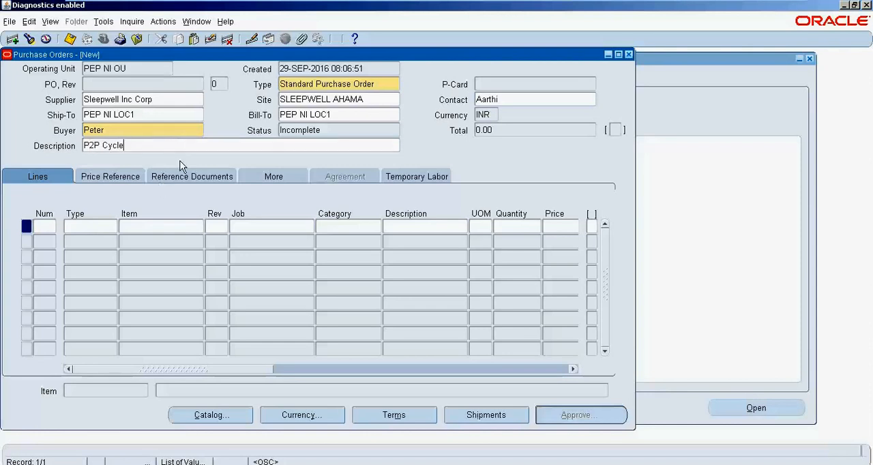
Step: Add line 1: 100 Lenovo K5 Note at 12, promised and need-by 30-SEP-2016
{"action": "left_click", "coordinate": [338, 113]}
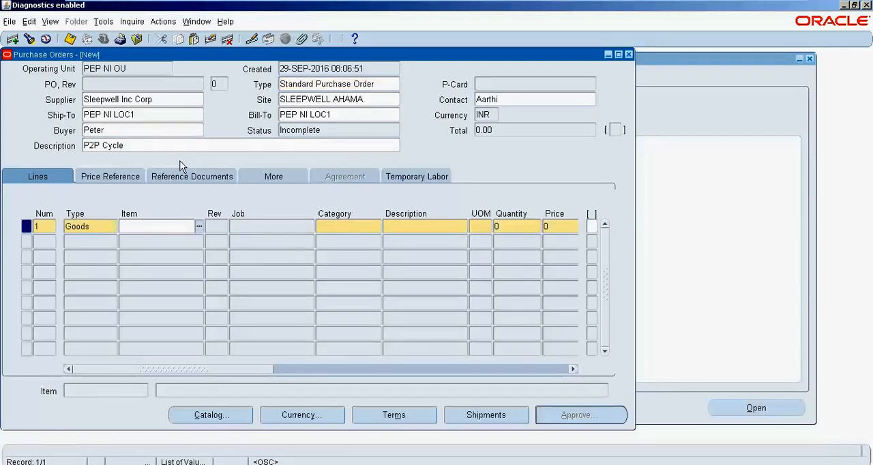
{"action": "type", "text": "%Lenovo%"}
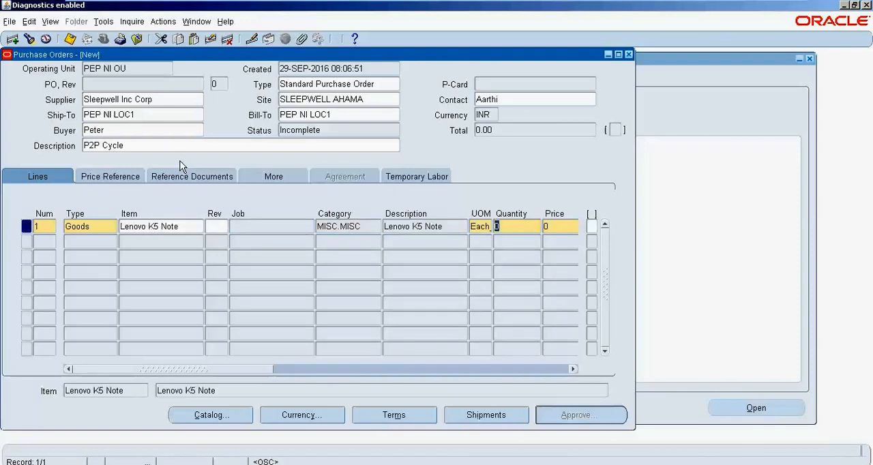
{"action": "type", "text": "100"}
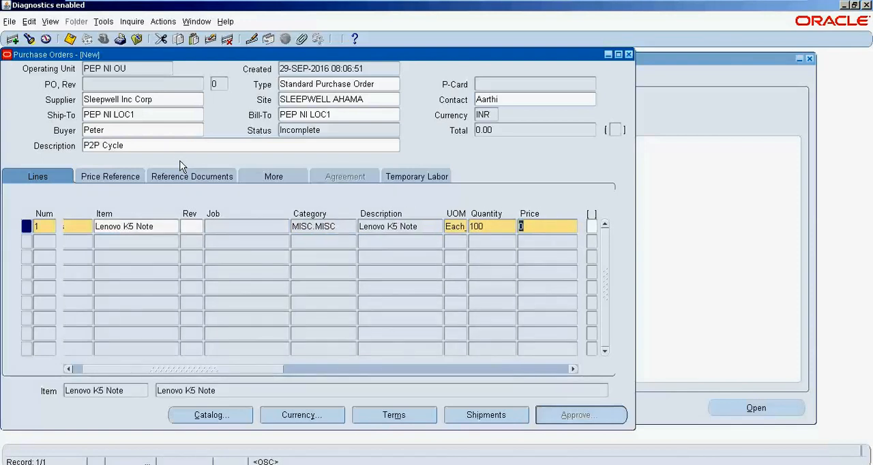
{"action": "type", "text": "12"}
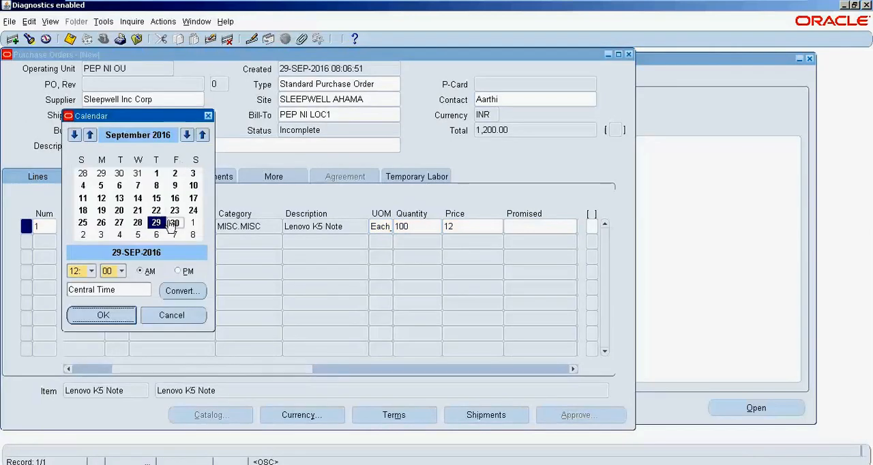
{"action": "left_click", "coordinate": [174, 222]}
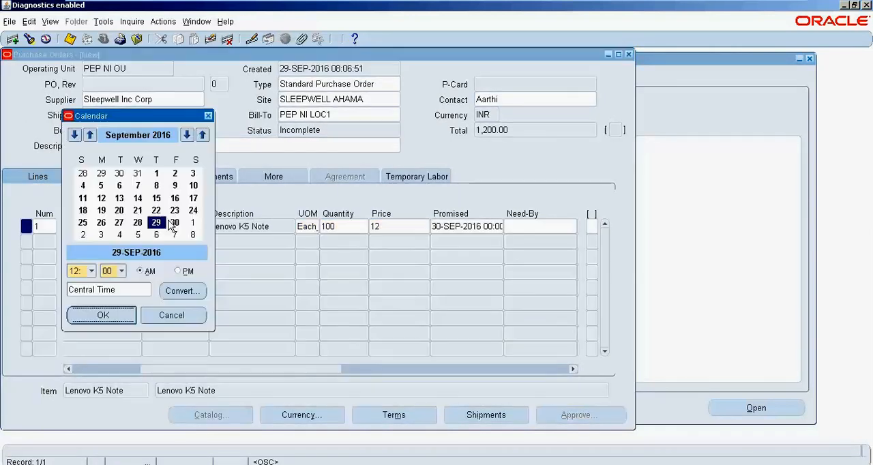
{"action": "left_click", "coordinate": [103, 315]}
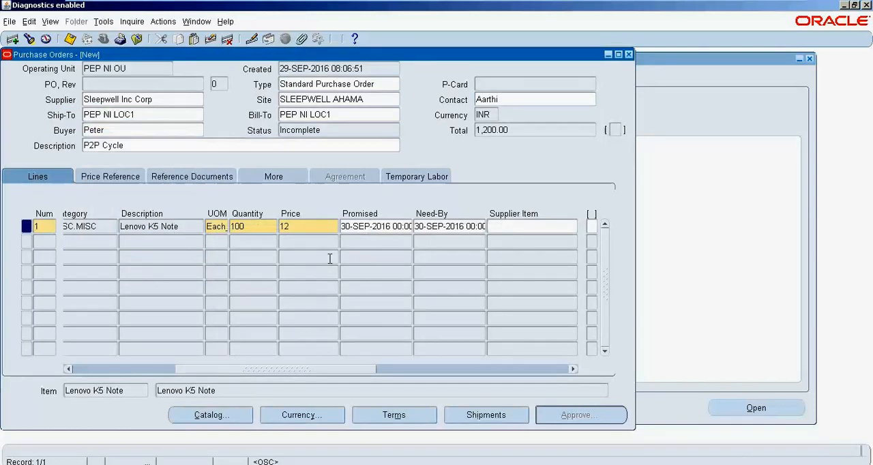
Step: Set the shipment's receipt routing to Direct Delivery
{"action": "left_click", "coordinate": [485, 414]}
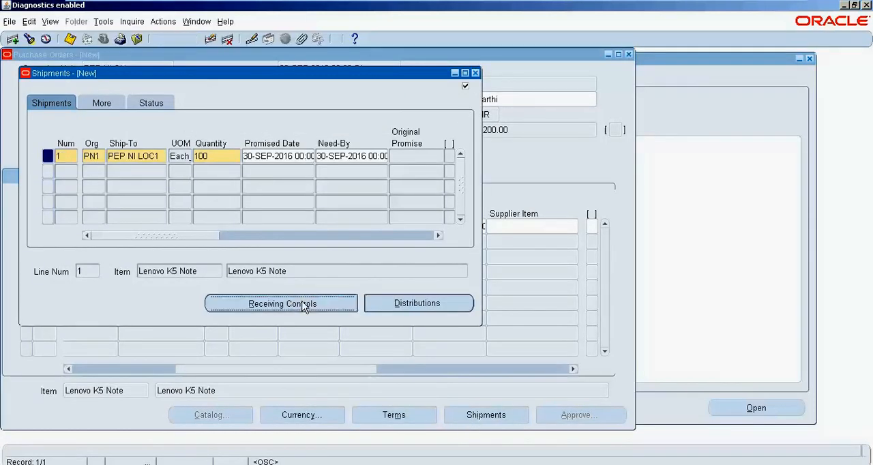
{"action": "left_click", "coordinate": [280, 303]}
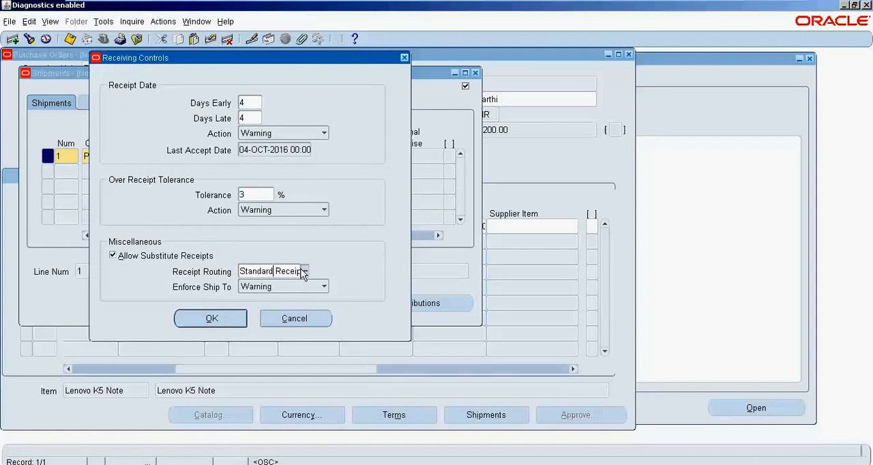
{"action": "left_click", "coordinate": [271, 270]}
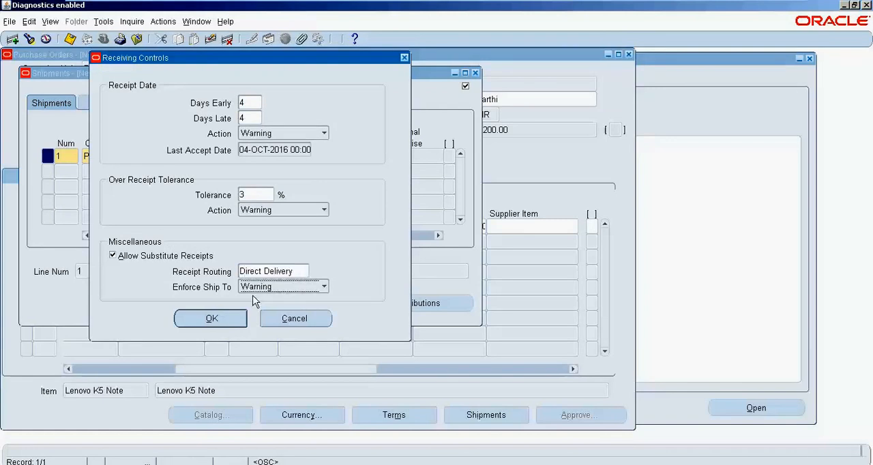
{"action": "left_click", "coordinate": [210, 319]}
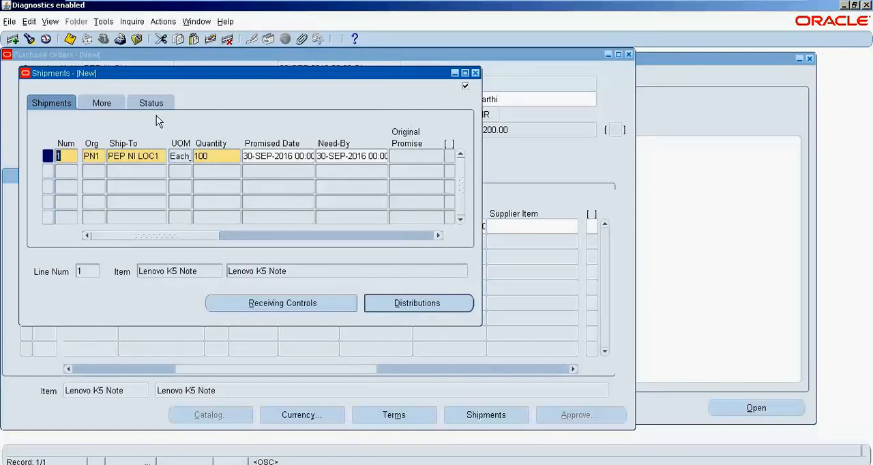
Step: Set the distribution to deliver into subinventory PN-STORE1
{"action": "left_click", "coordinate": [417, 303]}
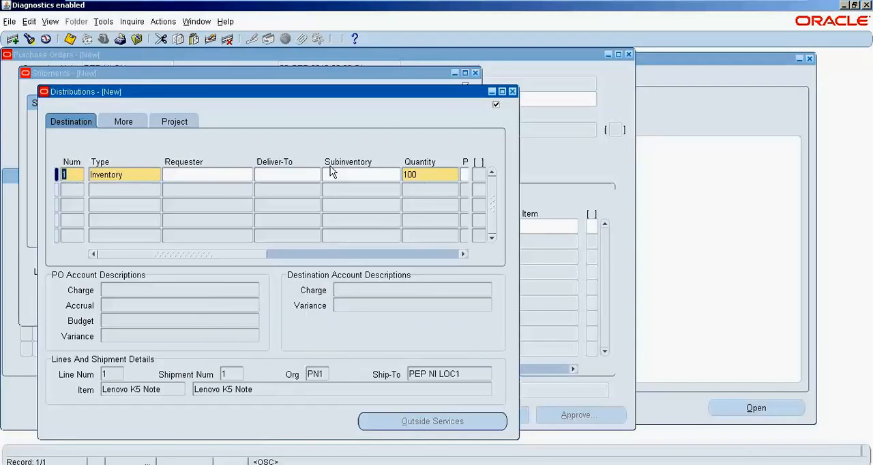
{"action": "left_click", "coordinate": [358, 174]}
{"action": "type", "text": "PN-STORE1"}
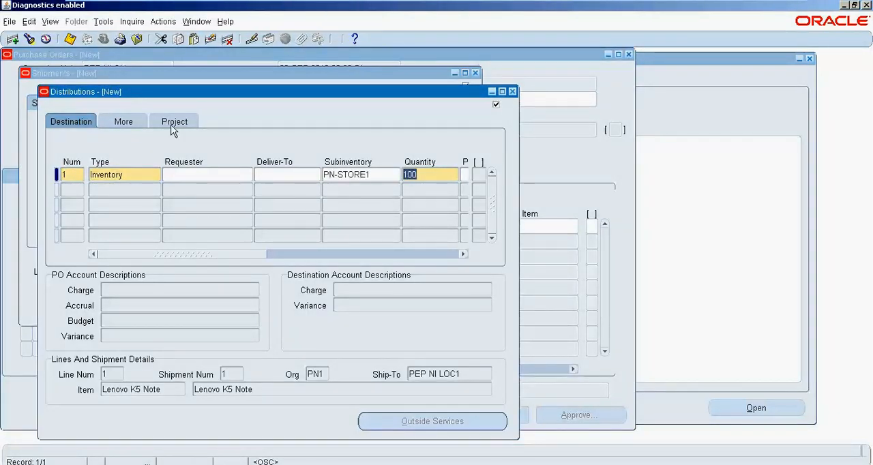
{"action": "left_click", "coordinate": [123, 122]}
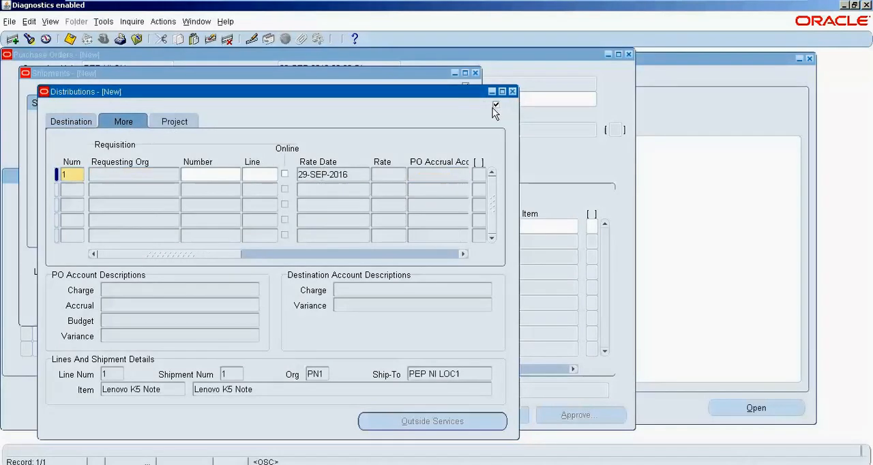
{"action": "left_click", "coordinate": [512, 91]}
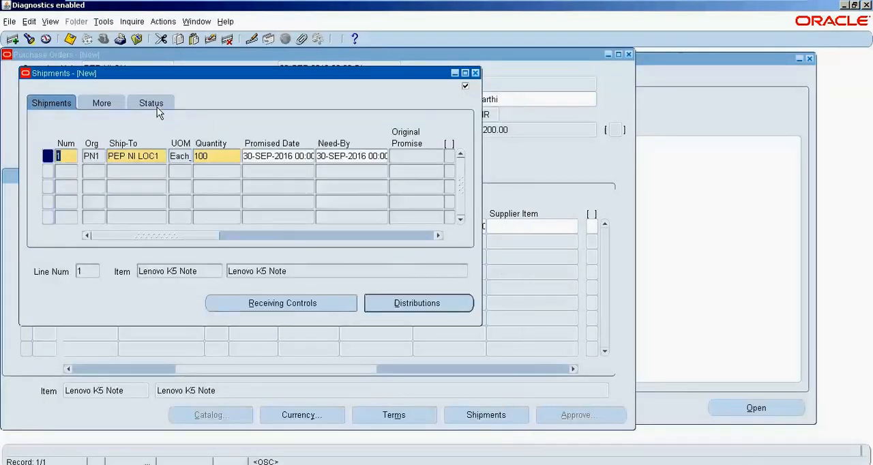
Step: Set the shipment's match approval level to 2-Way and return to the order
{"action": "left_click", "coordinate": [101, 103]}
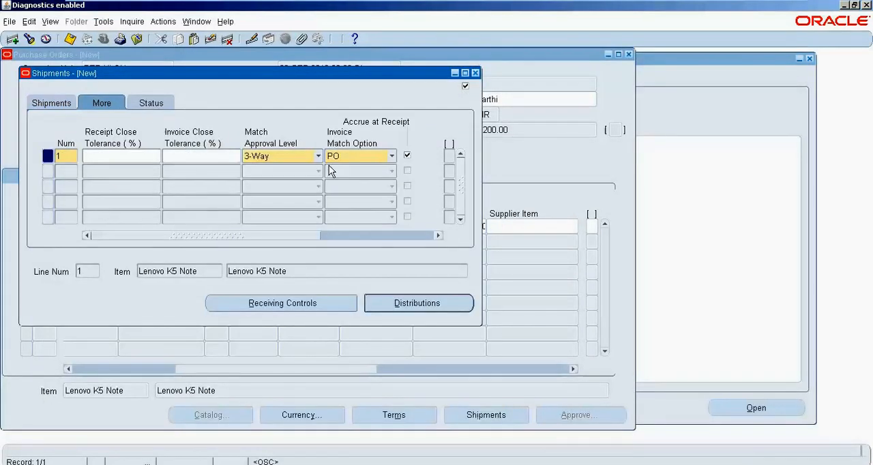
{"action": "left_click", "coordinate": [317, 156]}
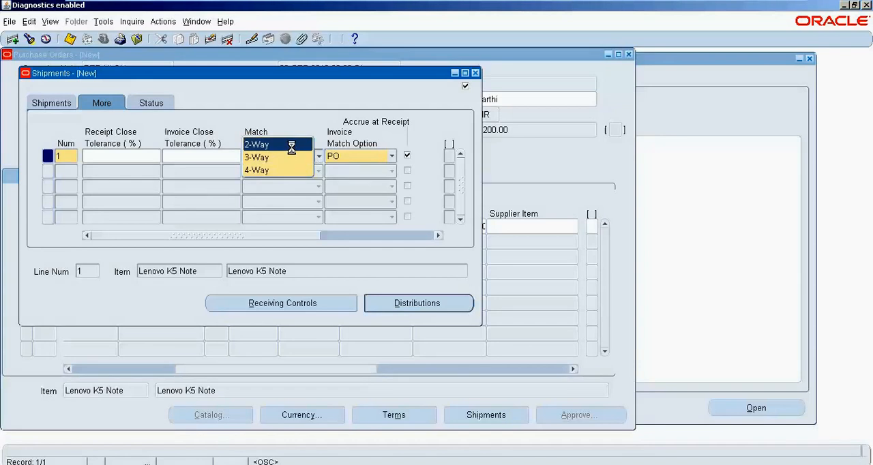
{"action": "left_click", "coordinate": [257, 144]}
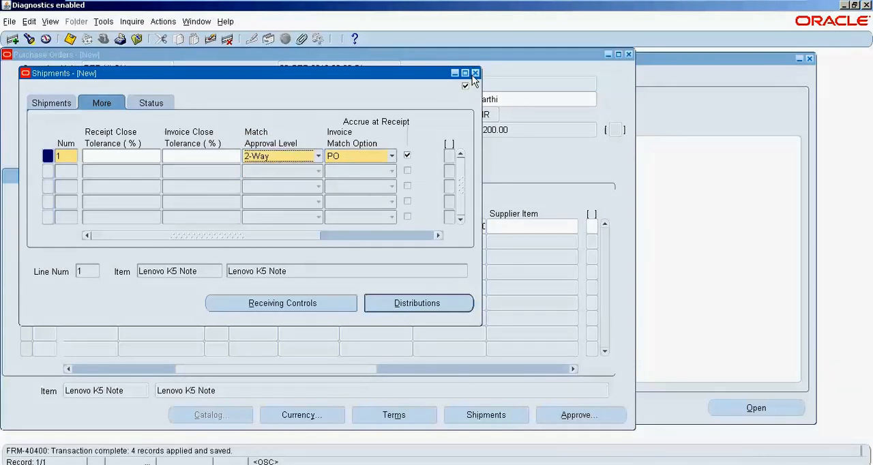
{"action": "left_click", "coordinate": [475, 73]}
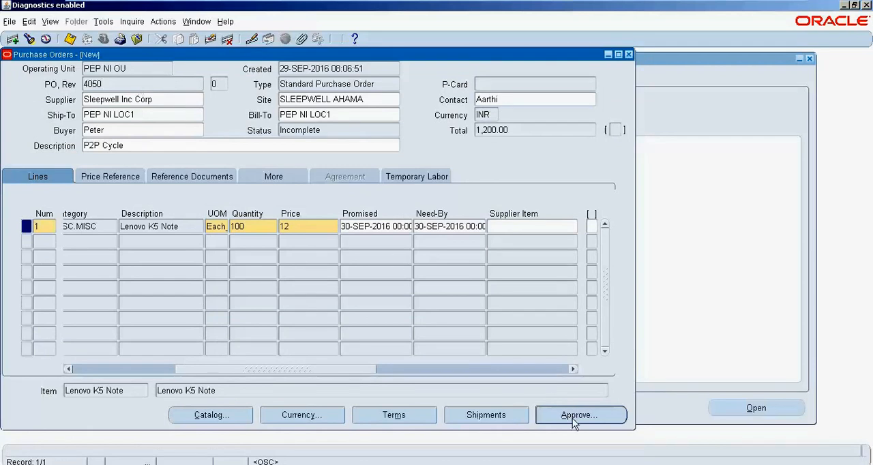
Step: Submit purchase order 4050 for approval and close the form
{"action": "left_click", "coordinate": [578, 414]}
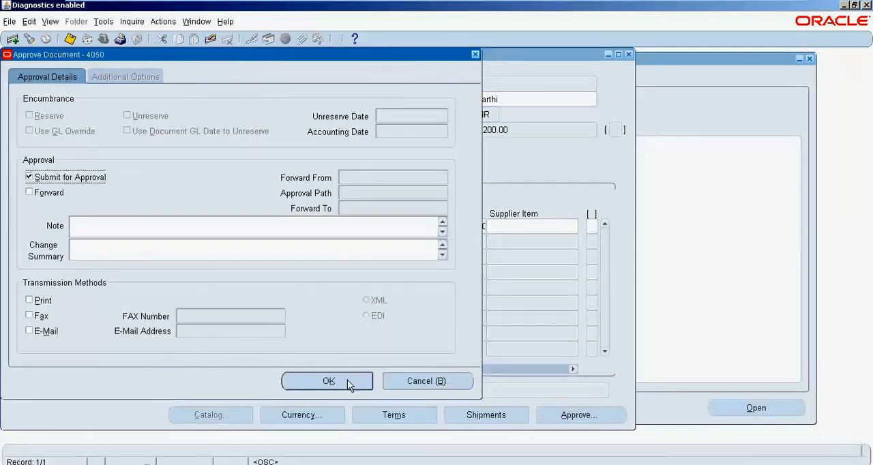
{"action": "left_click", "coordinate": [327, 381]}
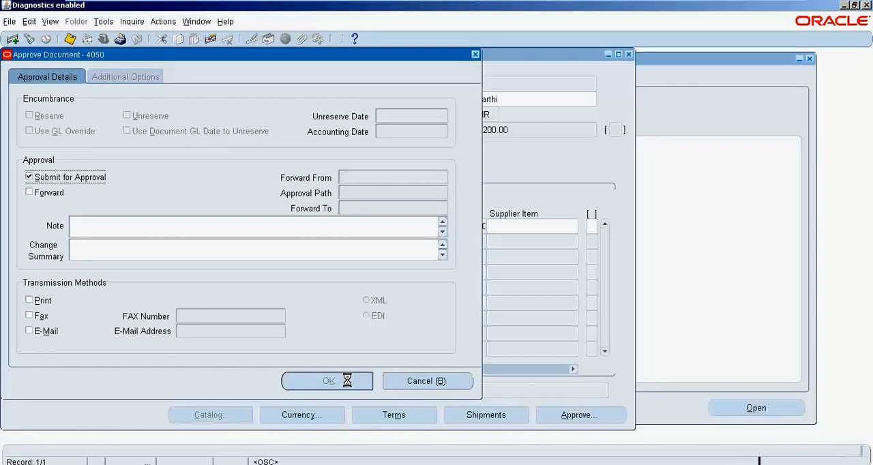
{"action": "left_click", "coordinate": [327, 380]}
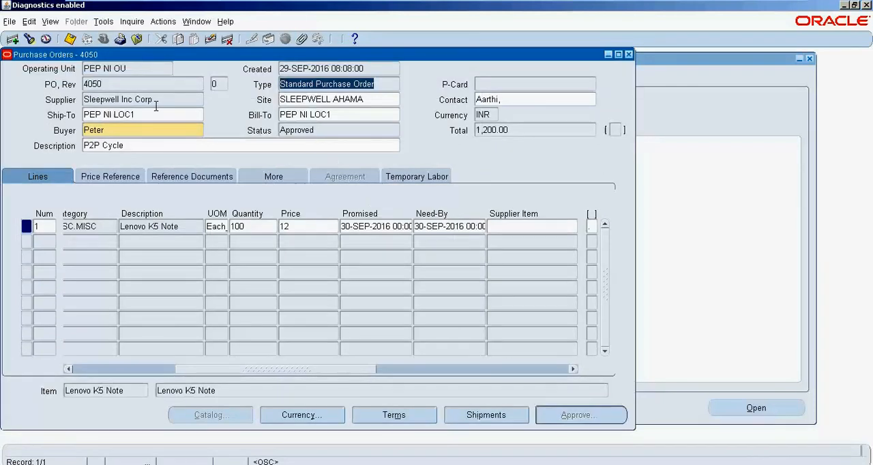
{"action": "left_click", "coordinate": [628, 54]}
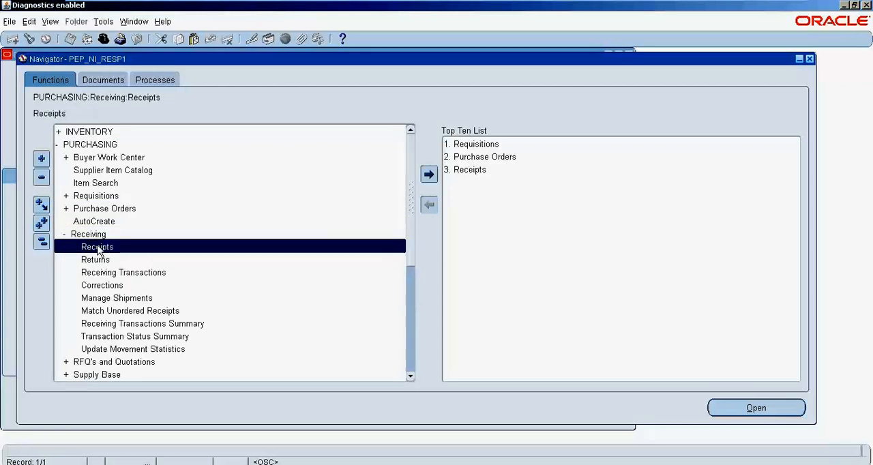
Step: Receive the Lenovo K5 Note line of PO 4050, 100 units into PN-STORE1
{"action": "left_click", "coordinate": [755, 407]}
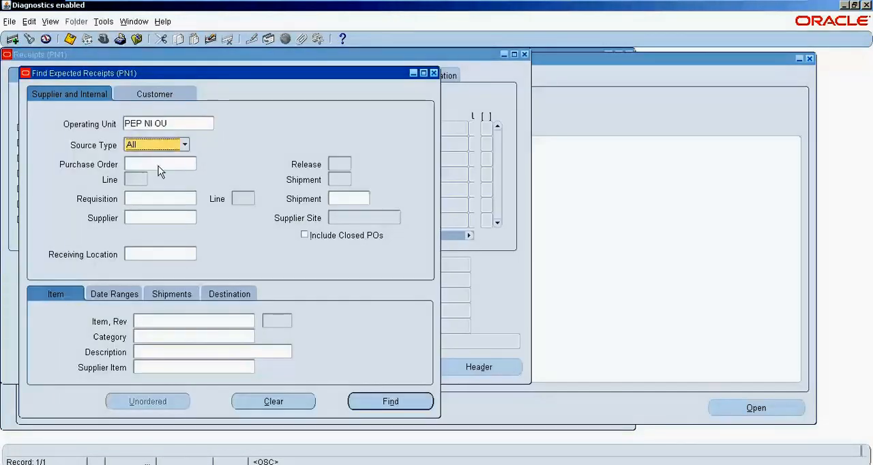
{"action": "left_click", "coordinate": [160, 164]}
{"action": "type", "text": "4050"}
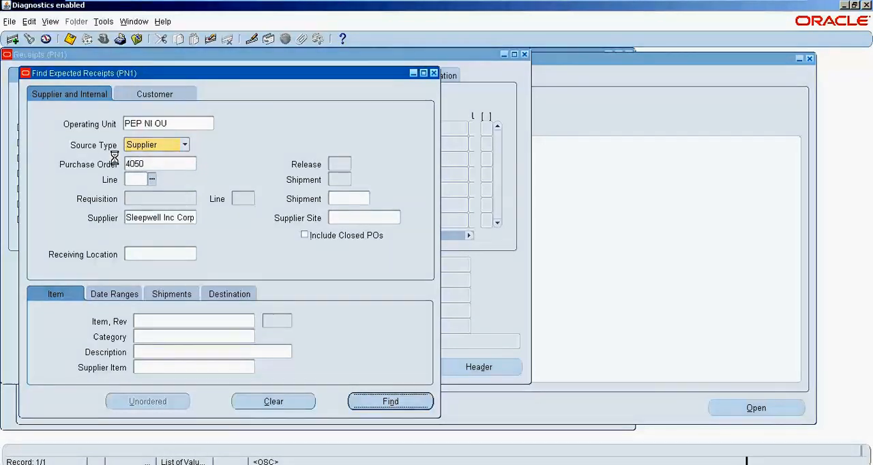
{"action": "left_click", "coordinate": [390, 401]}
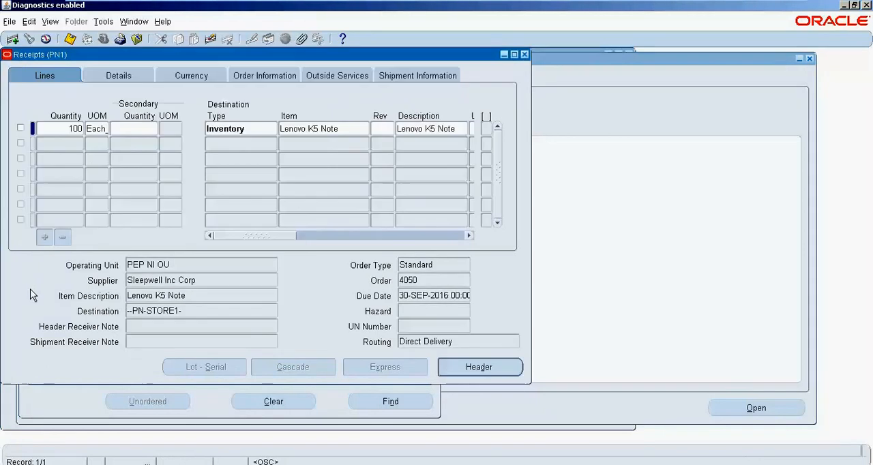
{"action": "left_click", "coordinate": [21, 128]}
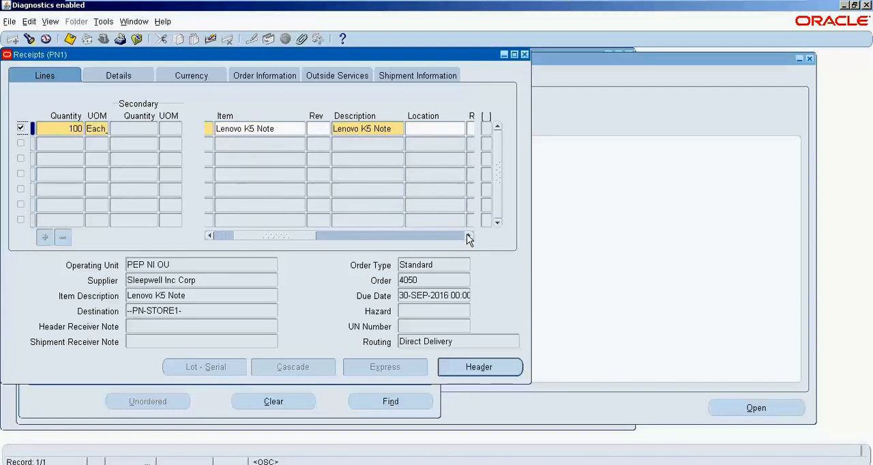
{"action": "scroll", "scroll_direction": "right", "scroll_amount": 3}
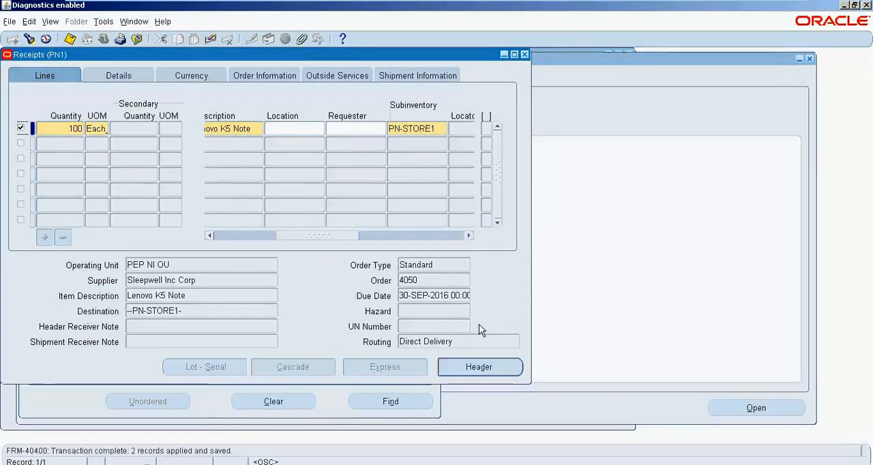
{"action": "left_click", "coordinate": [478, 367]}
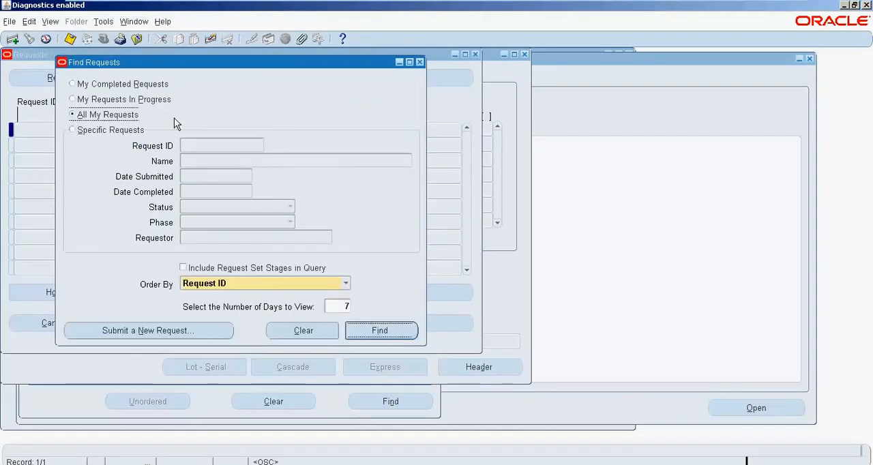
Step: Find All My Requests and refresh until Pay On Receipt AutoInvoice appears
{"action": "left_click", "coordinate": [379, 330]}
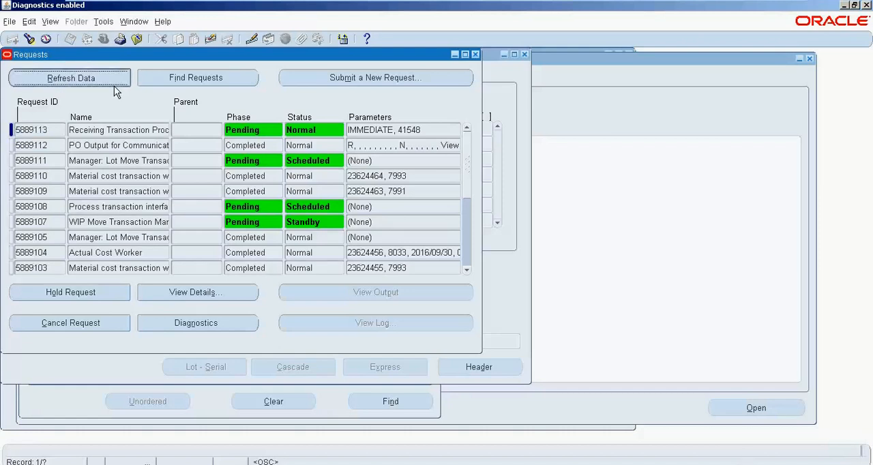
{"action": "left_click", "coordinate": [30, 130]}
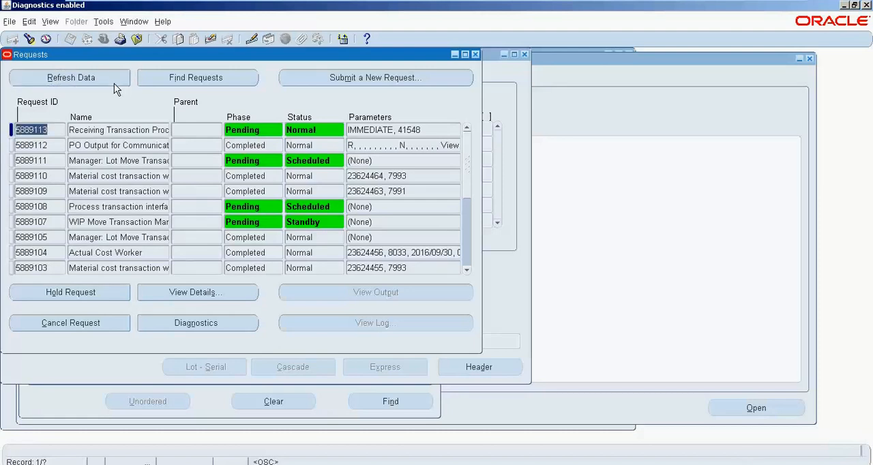
{"action": "left_click", "coordinate": [70, 77]}
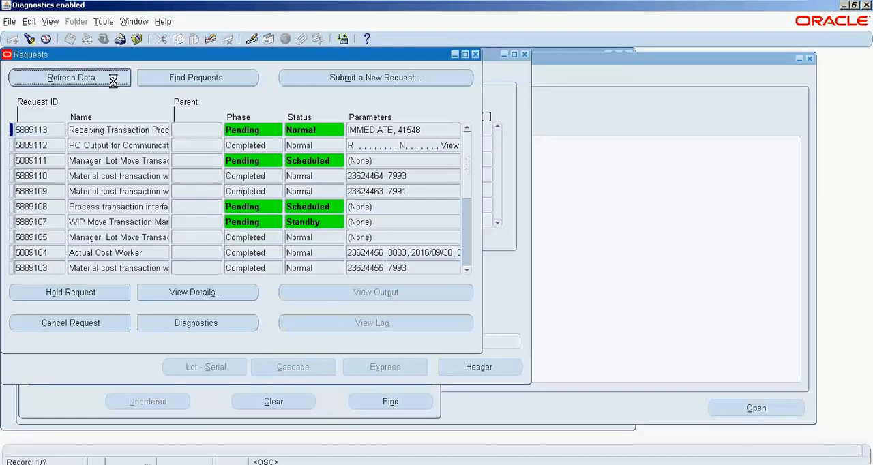
{"action": "left_click", "coordinate": [71, 77]}
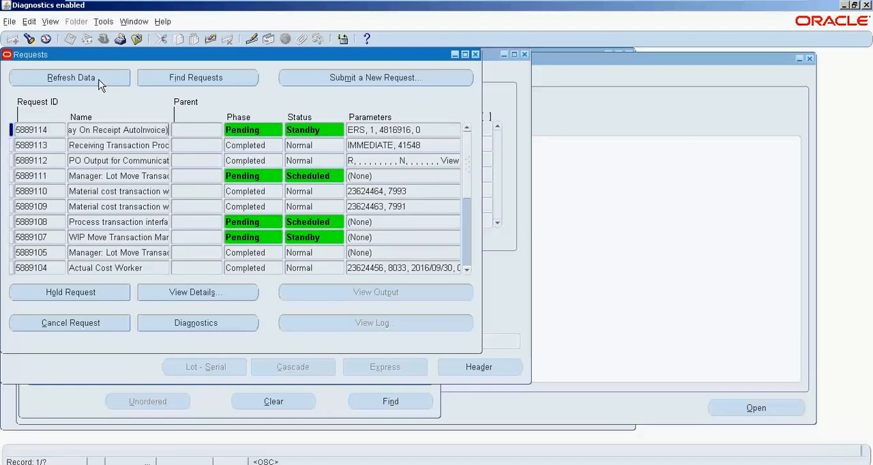
{"action": "left_click", "coordinate": [70, 77]}
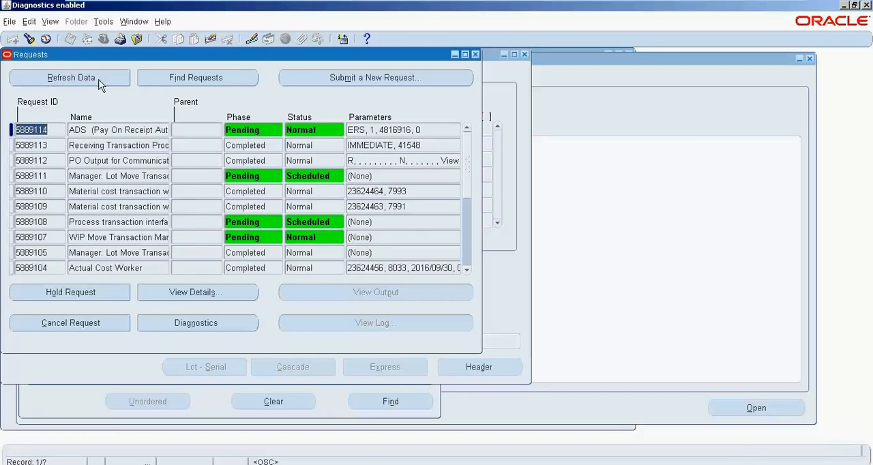
{"action": "left_click", "coordinate": [70, 77]}
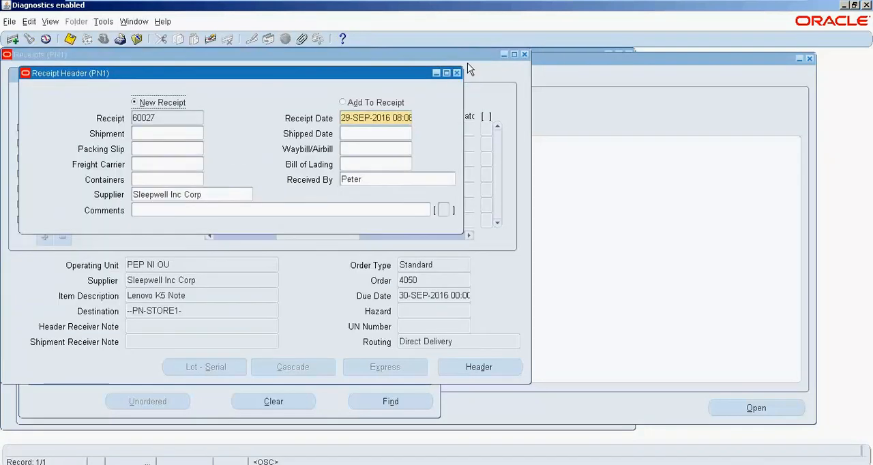
Step: Close the header of receipt 60027 and the Receipts form
{"action": "left_click", "coordinate": [456, 73]}
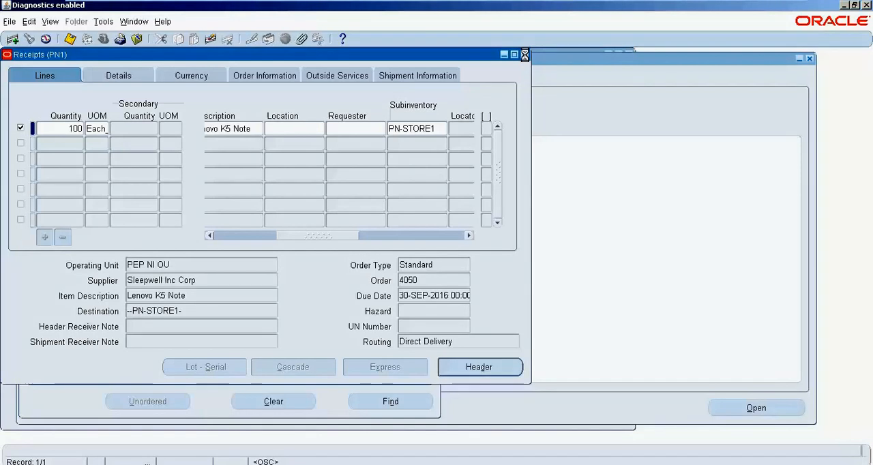
{"action": "left_click", "coordinate": [525, 54]}
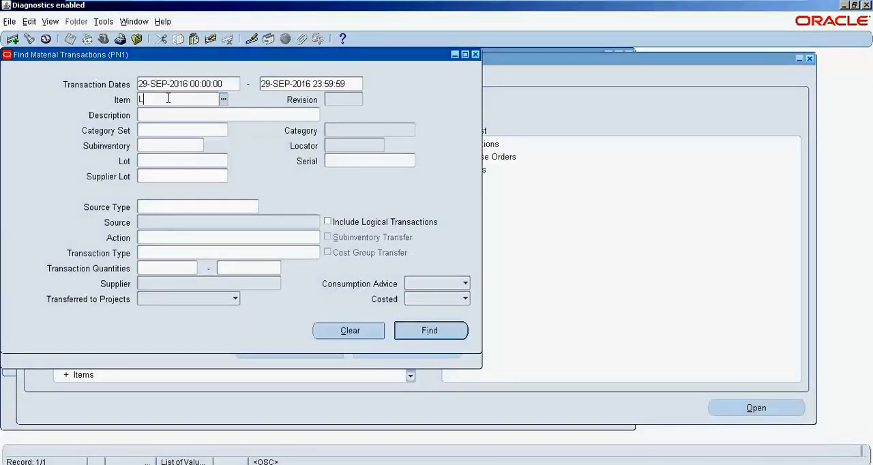
Step: Find material transactions for item Leno%, review the 100-unit PN-STORE1 receipt, and close
{"action": "type", "text": "eno%"}
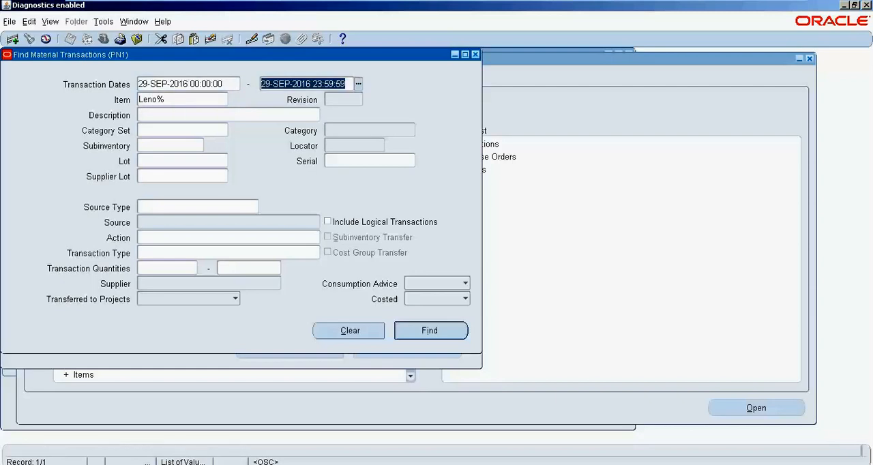
{"action": "left_click", "coordinate": [429, 330]}
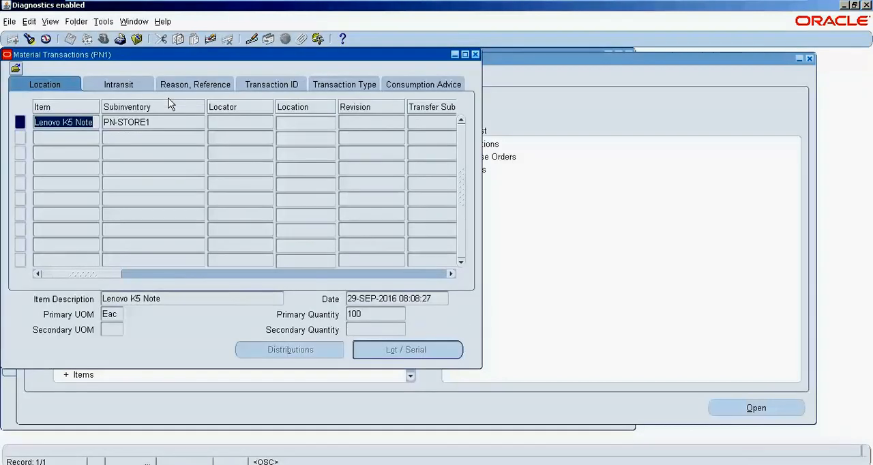
{"action": "mouse_move", "coordinate": [339, 330]}
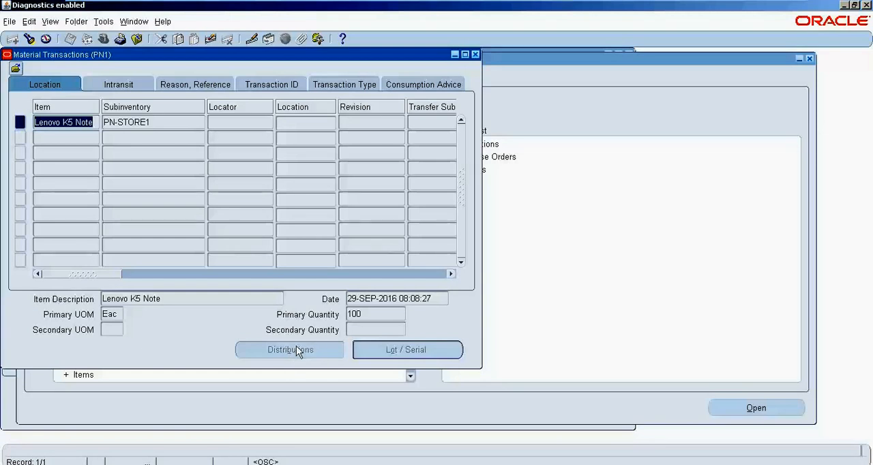
{"action": "mouse_move", "coordinate": [190, 144]}
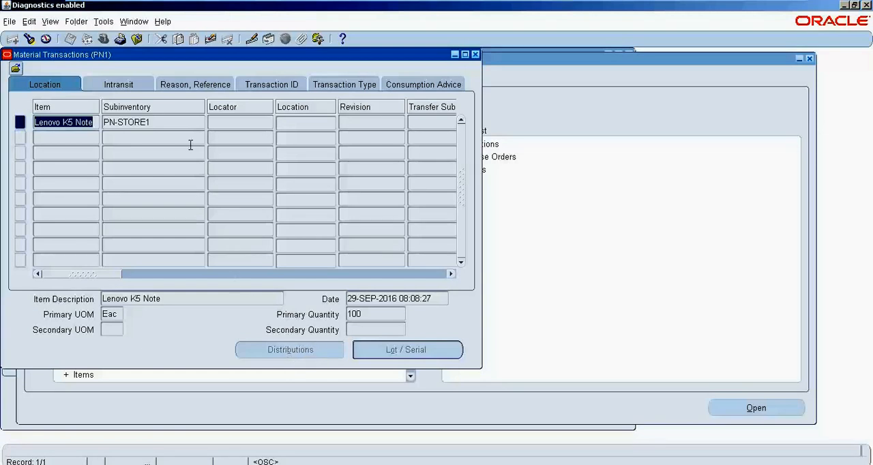
{"action": "mouse_move", "coordinate": [457, 71]}
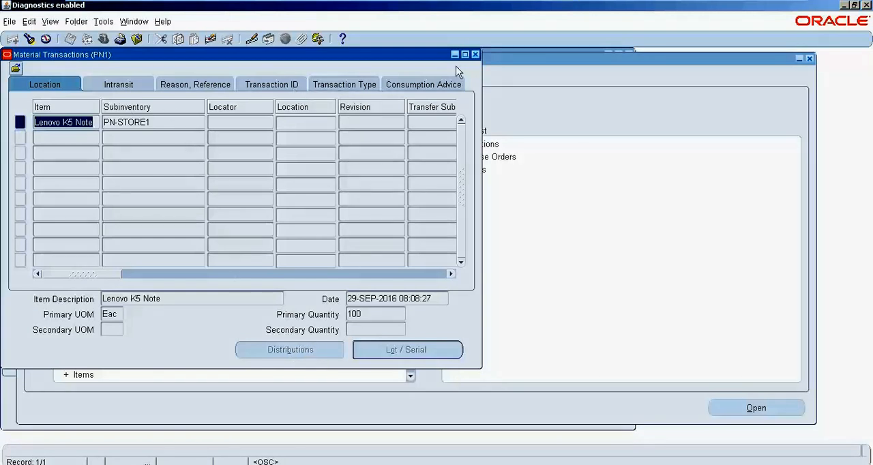
{"action": "left_click", "coordinate": [475, 54]}
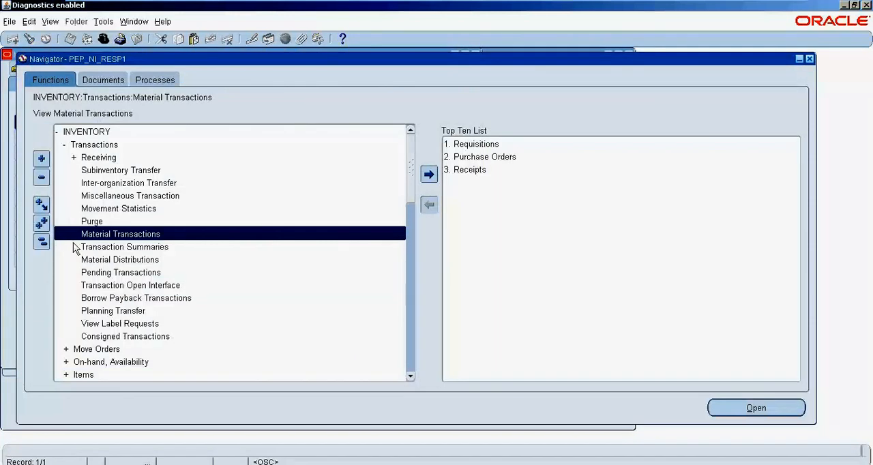
{"action": "mouse_move", "coordinate": [83, 151]}
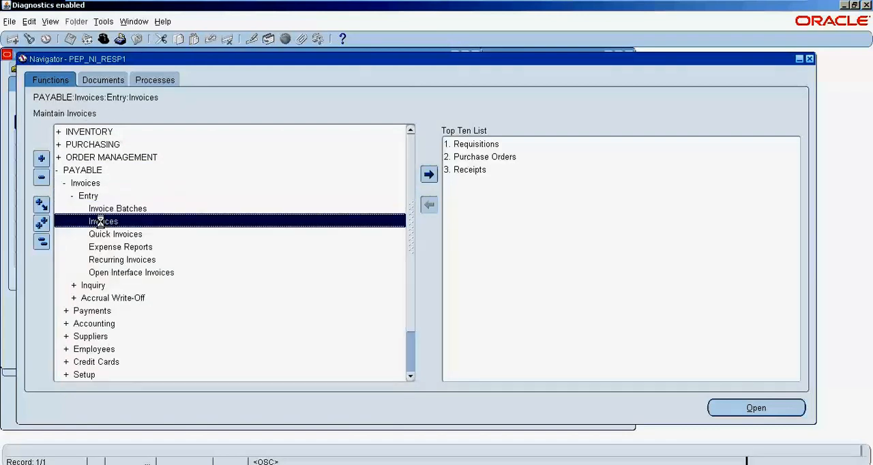
Step: Enter invoice 4050_INV against PO 4050, dated 29-SEP-2016, amount 10.00 INR
{"action": "left_click", "coordinate": [755, 407]}
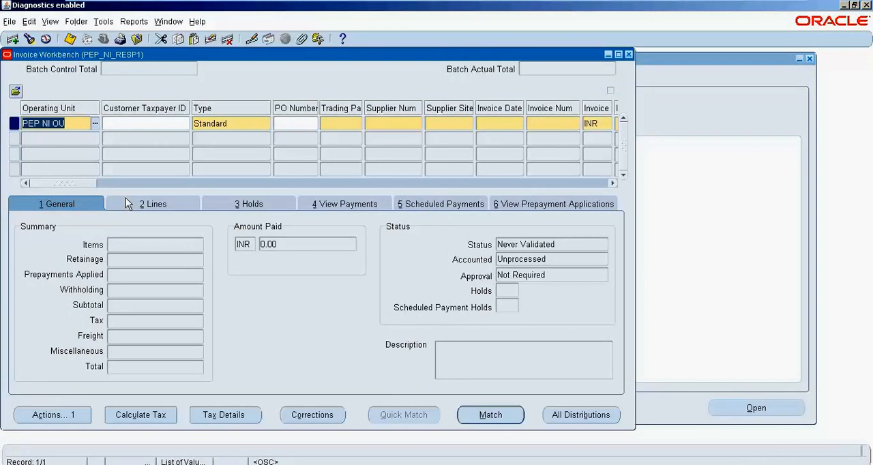
{"action": "left_click", "coordinate": [293, 124]}
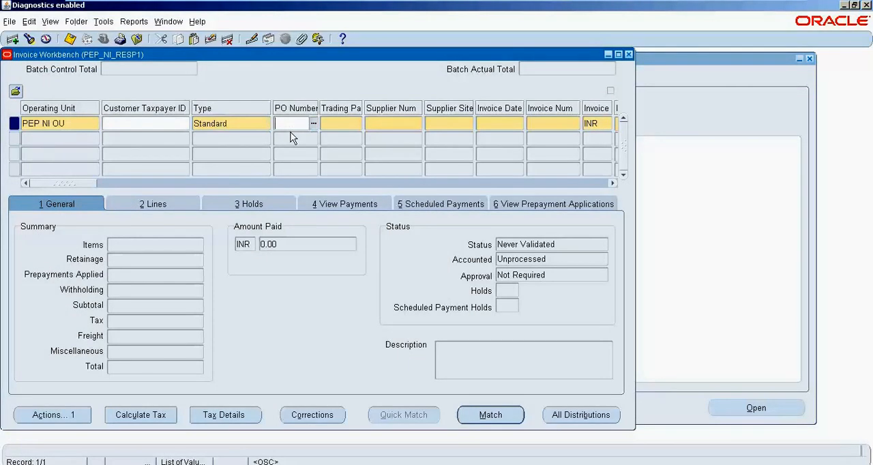
{"action": "type", "text": "404"}
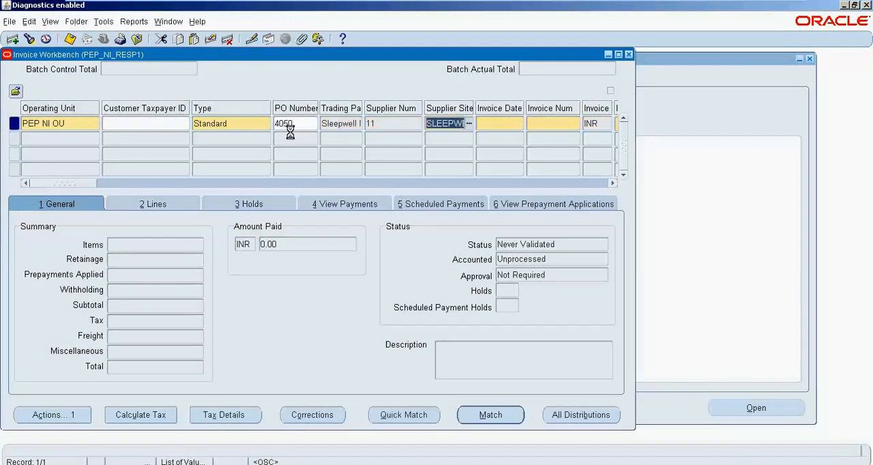
{"action": "left_click", "coordinate": [499, 123]}
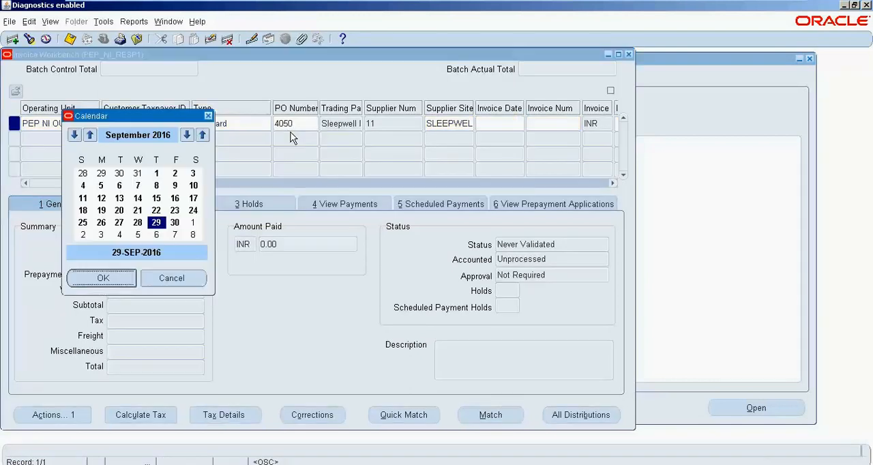
{"action": "left_click", "coordinate": [103, 278]}
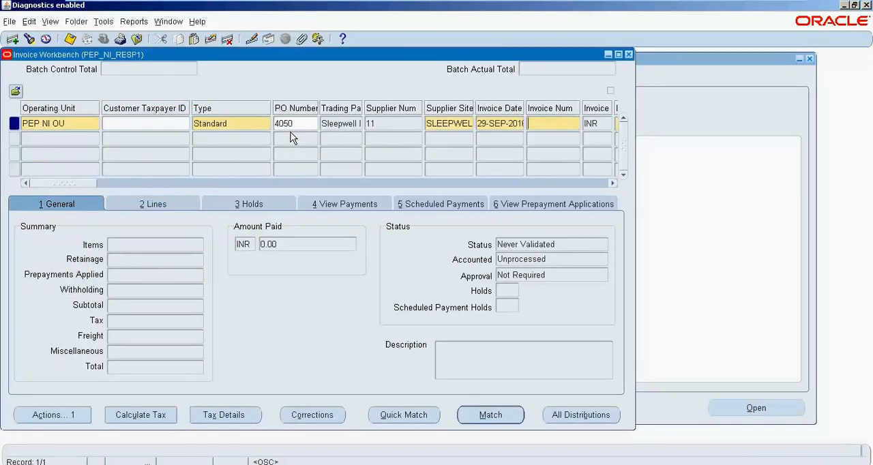
{"action": "type", "text": "4050_INV"}
{"action": "type", "text": "10"}
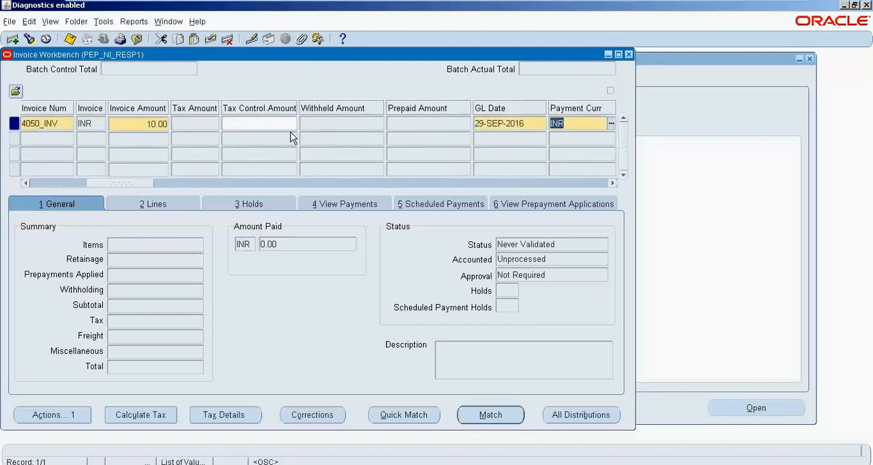
{"action": "scroll", "scroll_direction": "right", "scroll_amount": 3}
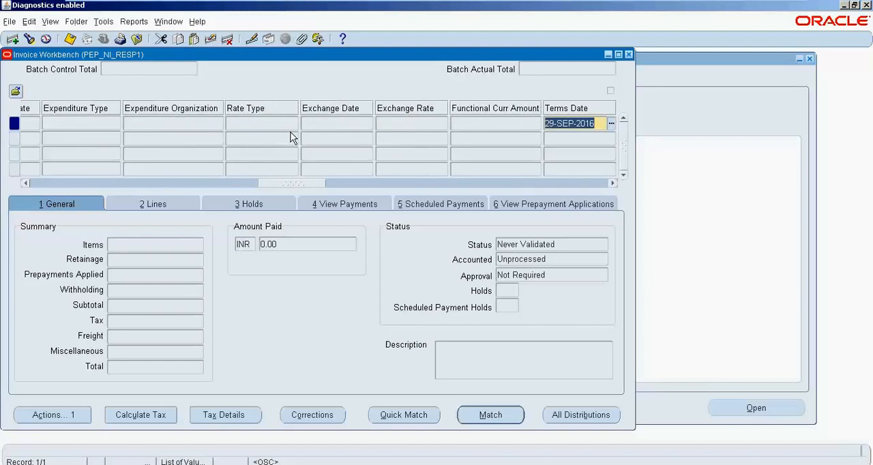
{"action": "scroll", "scroll_direction": "right", "scroll_amount": 3}
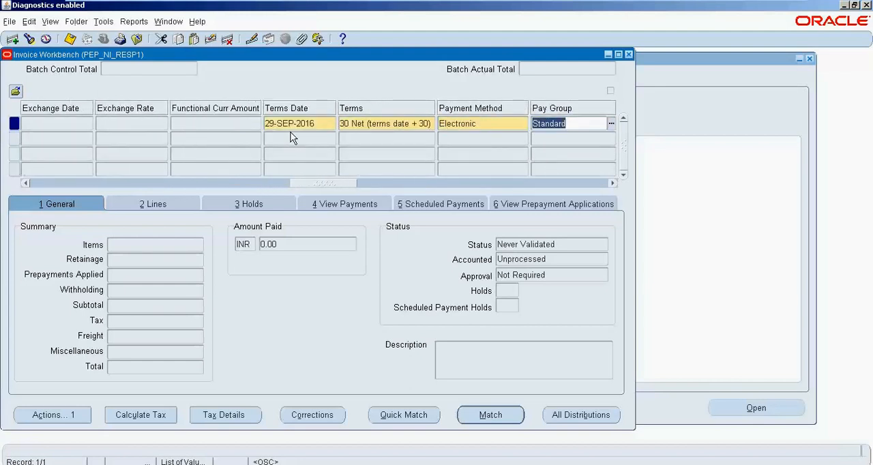
{"action": "scroll", "scroll_direction": "right", "scroll_amount": 3}
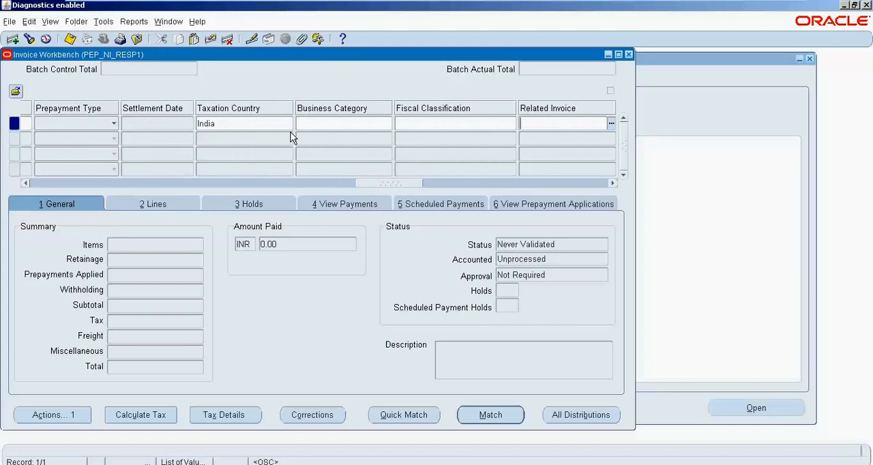
{"action": "scroll", "scroll_direction": "right", "scroll_amount": 3}
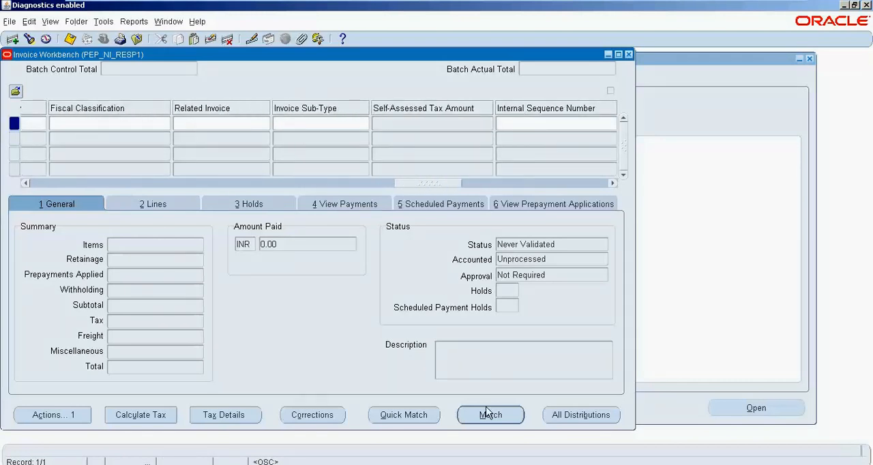
Step: Match invoice 4050_INV to PO 4050 line 1 for 100 units, totalling 1,200.00
{"action": "left_click", "coordinate": [490, 415]}
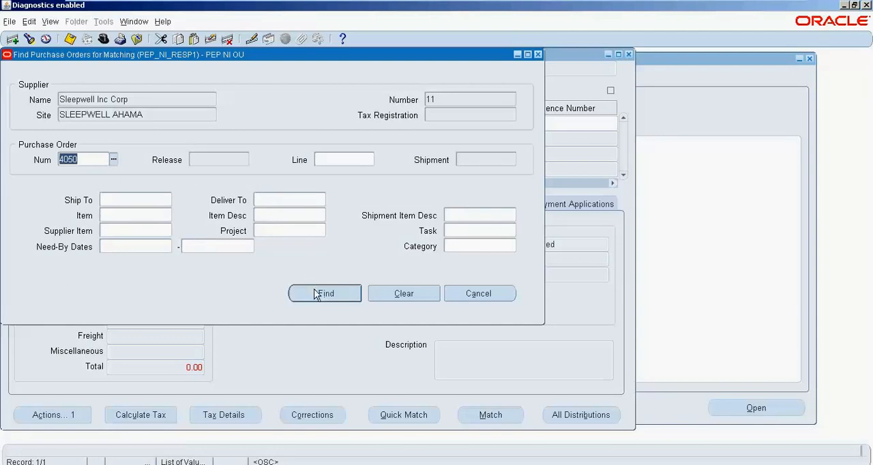
{"action": "left_click", "coordinate": [324, 293]}
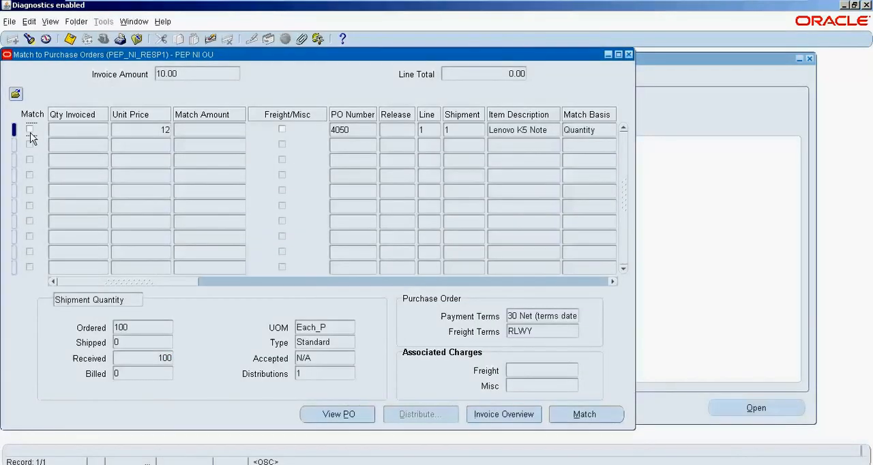
{"action": "left_click", "coordinate": [30, 130]}
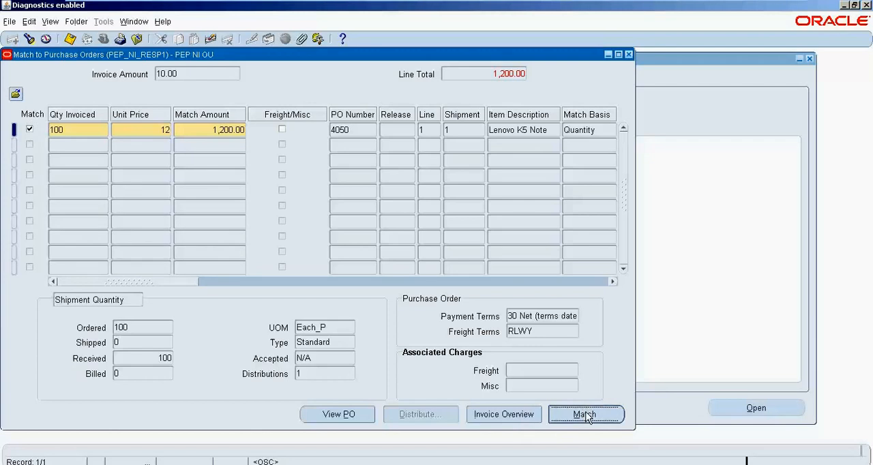
{"action": "left_click", "coordinate": [585, 414]}
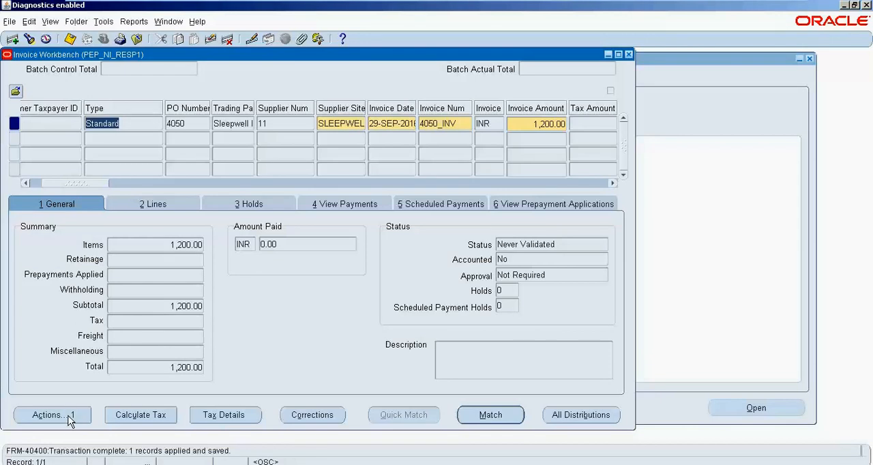
Step: Validate invoice 4050_INV
{"action": "left_click", "coordinate": [52, 415]}
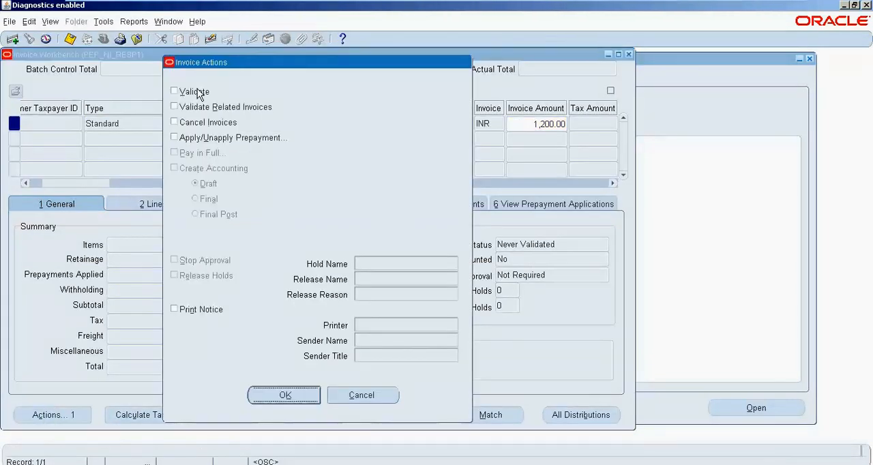
{"action": "left_click", "coordinate": [174, 91]}
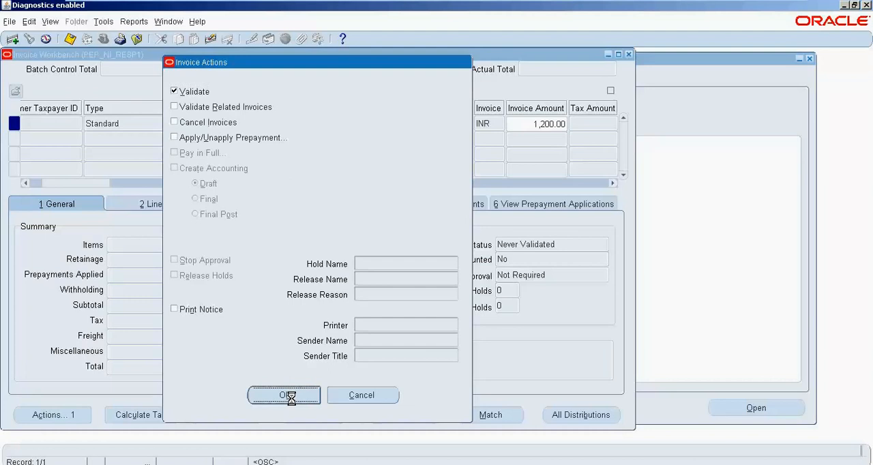
{"action": "left_click", "coordinate": [284, 395]}
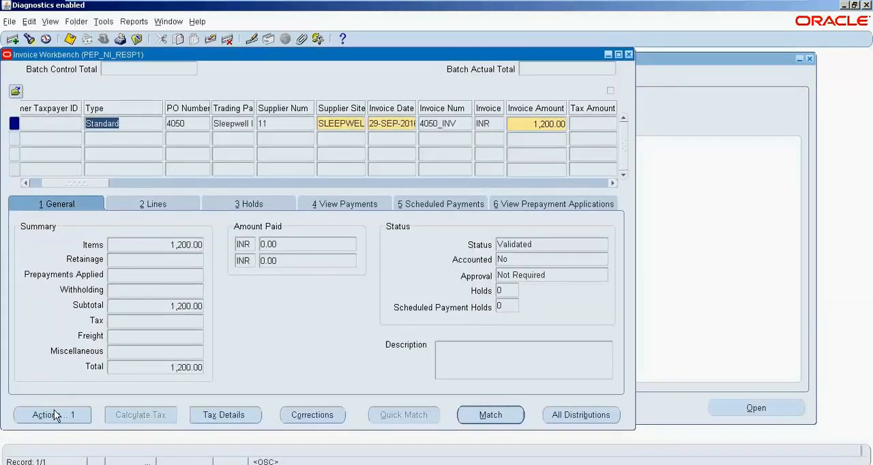
Step: Create Final accounting for invoice 4050_INV and dismiss the success note
{"action": "left_click", "coordinate": [51, 414]}
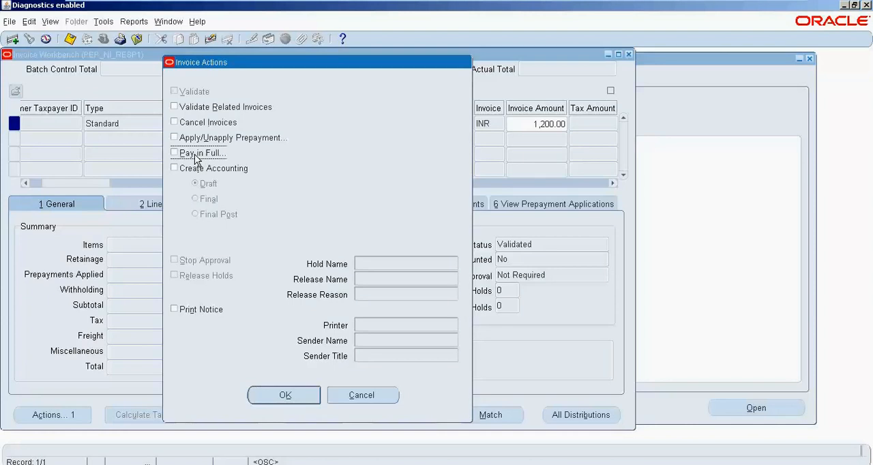
{"action": "left_click", "coordinate": [174, 153]}
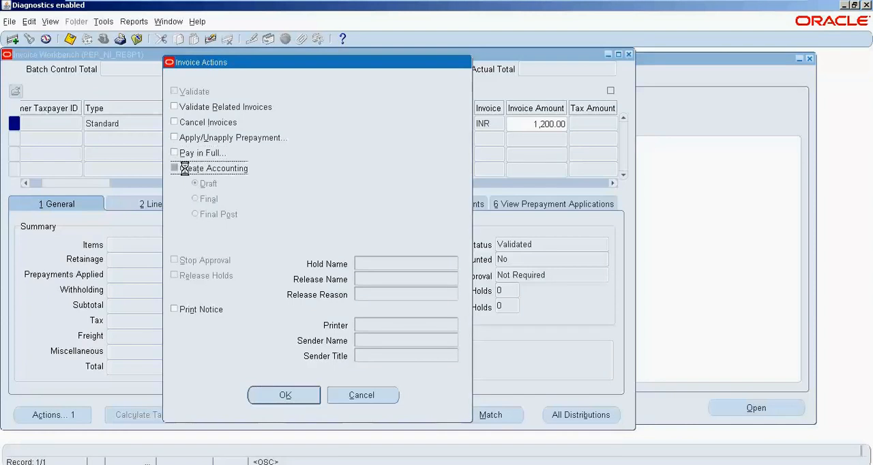
{"action": "left_click", "coordinate": [174, 168]}
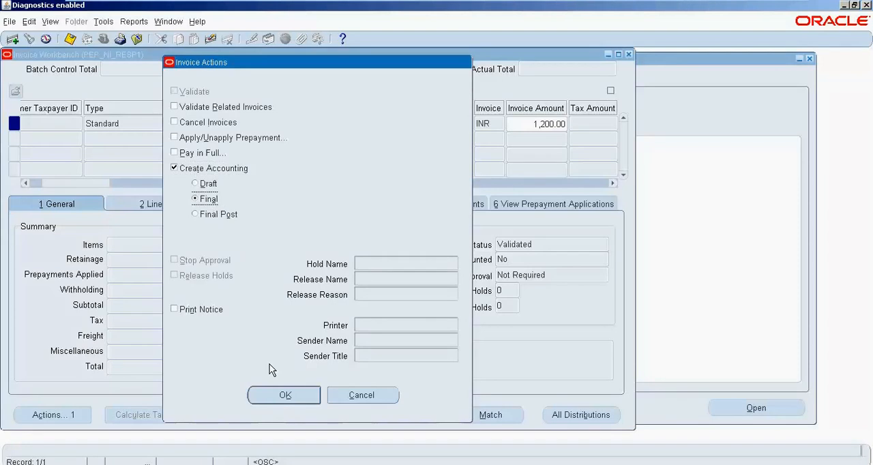
{"action": "left_click", "coordinate": [284, 394]}
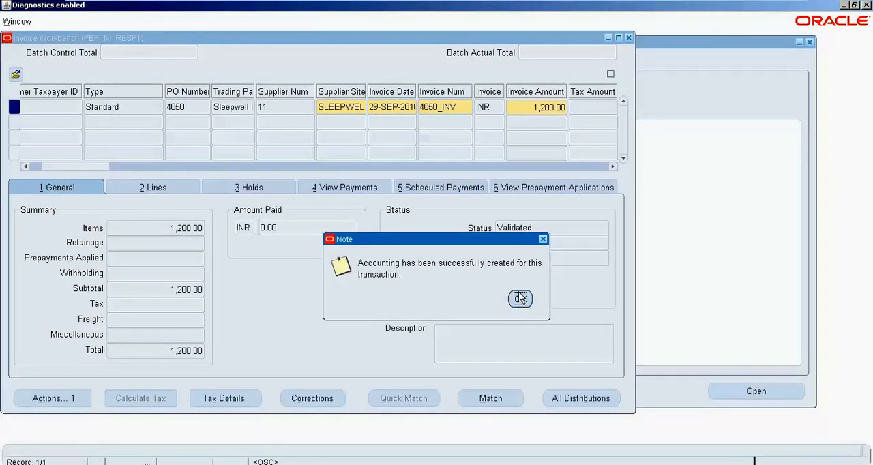
{"action": "left_click", "coordinate": [520, 299]}
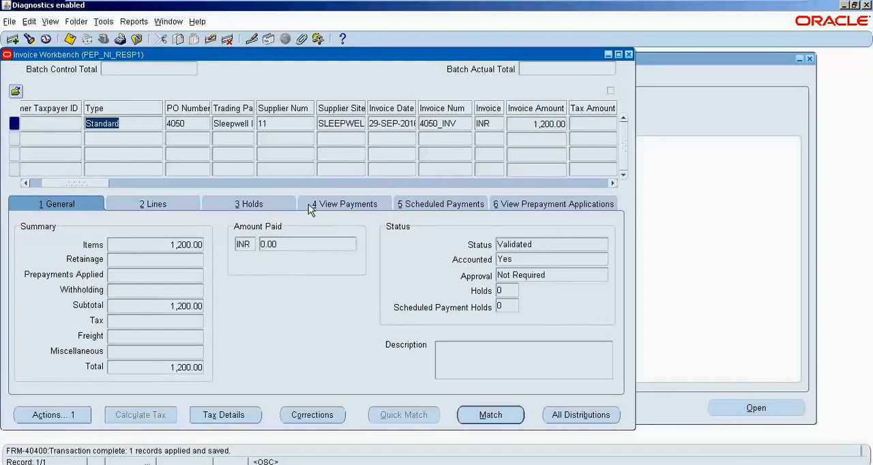
{"action": "mouse_move", "coordinate": [40, 190]}
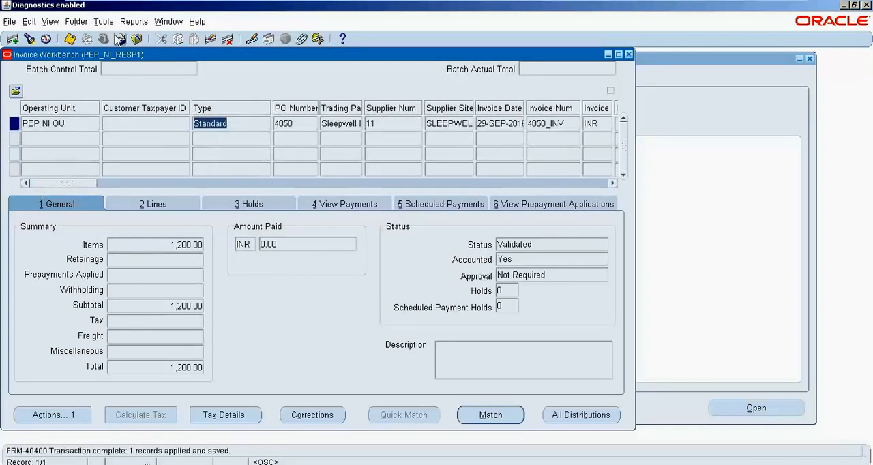
{"action": "left_click", "coordinate": [103, 21]}
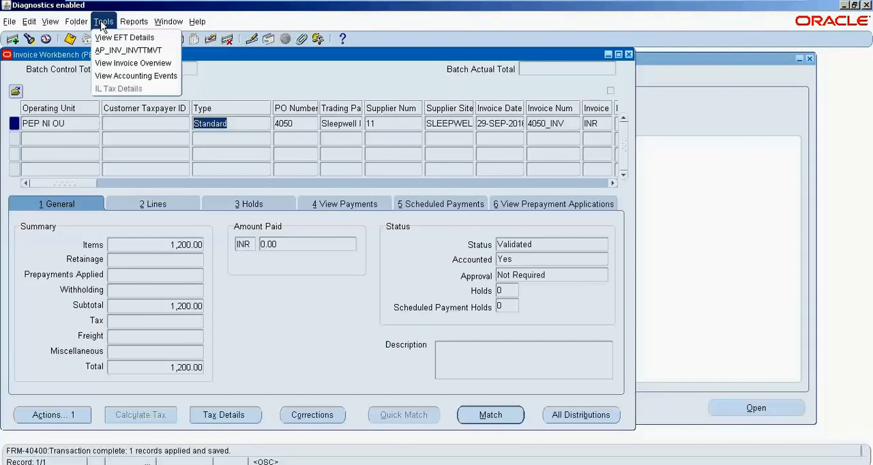
{"action": "mouse_move", "coordinate": [136, 76]}
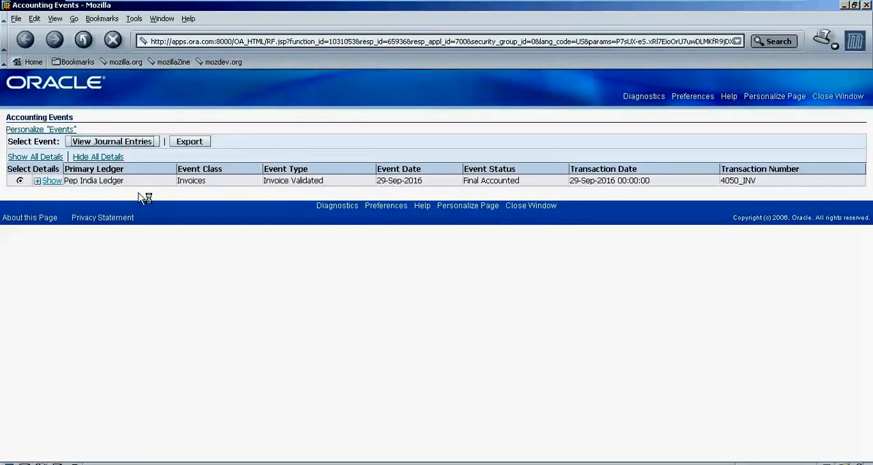
{"action": "left_click", "coordinate": [111, 141]}
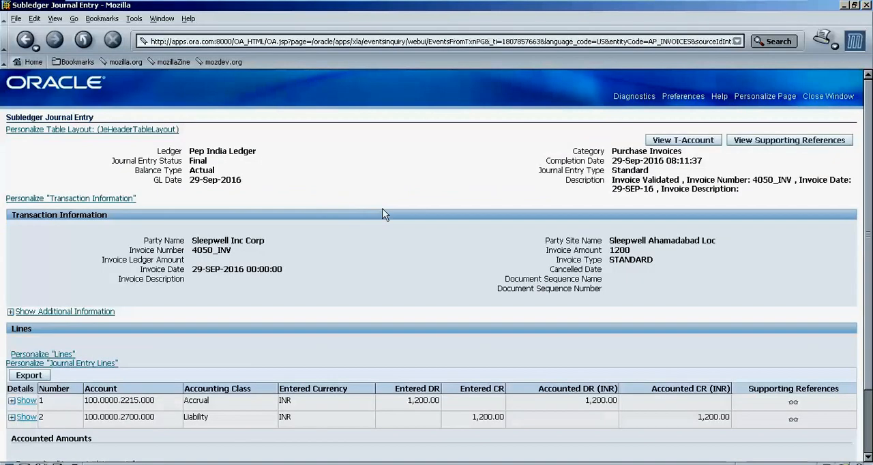
{"action": "mouse_move", "coordinate": [226, 403]}
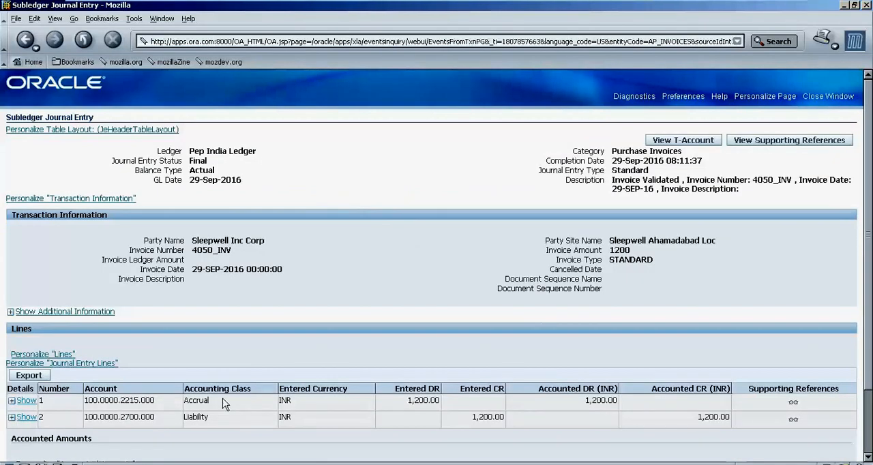
{"action": "mouse_move", "coordinate": [450, 441]}
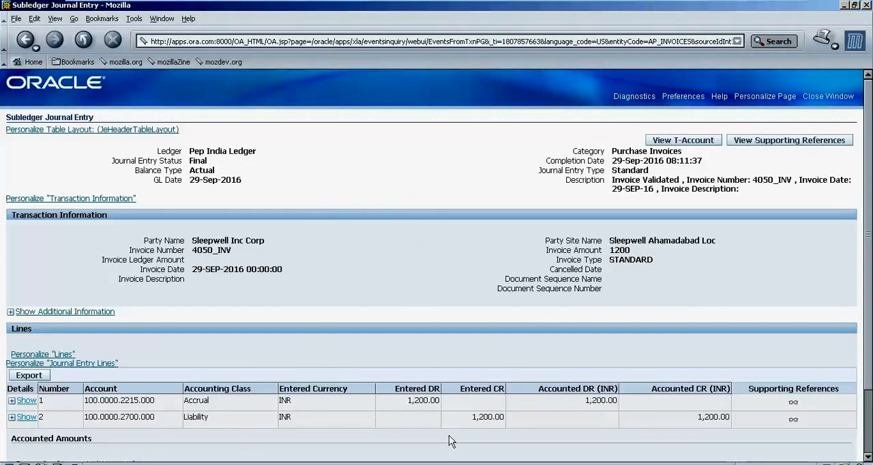
{"action": "mouse_move", "coordinate": [477, 422]}
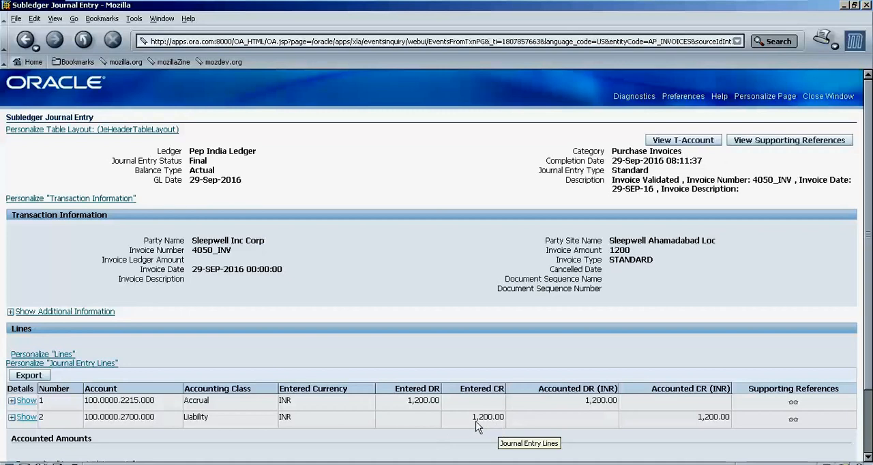
{"action": "mouse_move", "coordinate": [506, 447]}
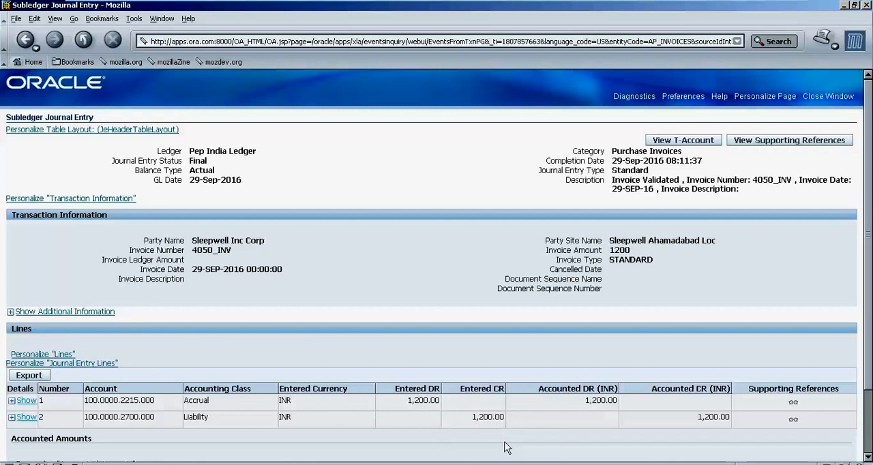
{"action": "mouse_move", "coordinate": [840, 408]}
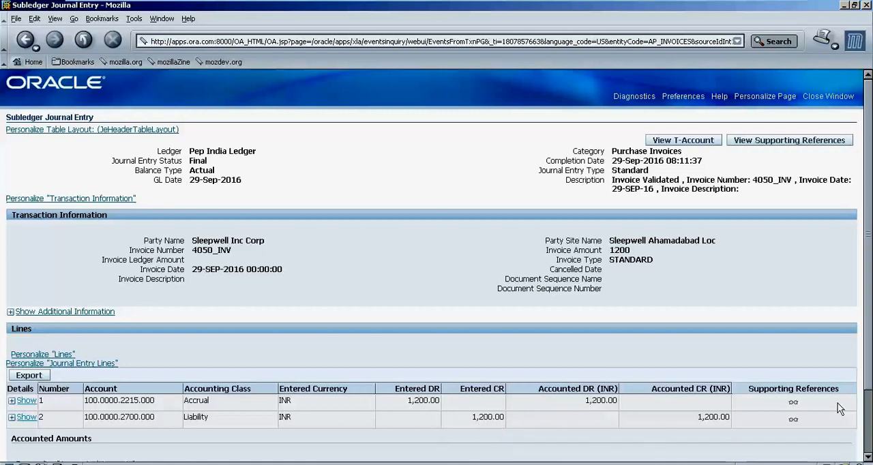
{"action": "scroll", "scroll_direction": "down", "scroll_amount": 3}
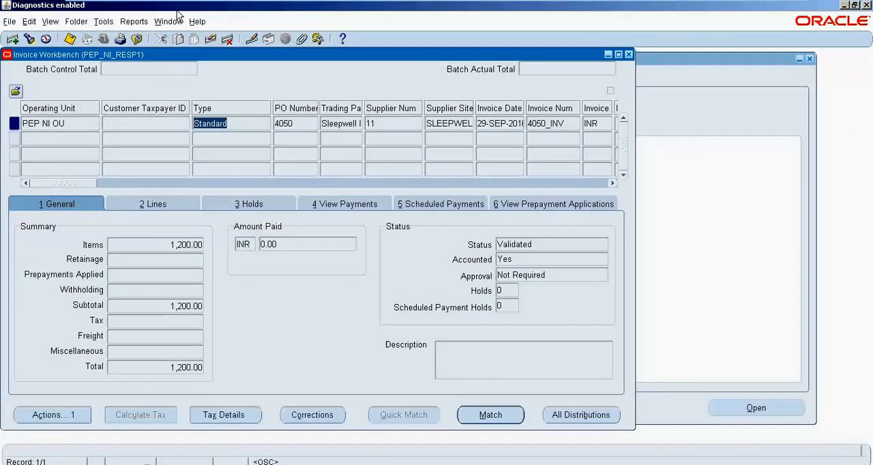
Step: Rerun the Lenovo K5 Note material transactions search, then return to invoice 4050_INV
{"action": "left_click", "coordinate": [169, 21]}
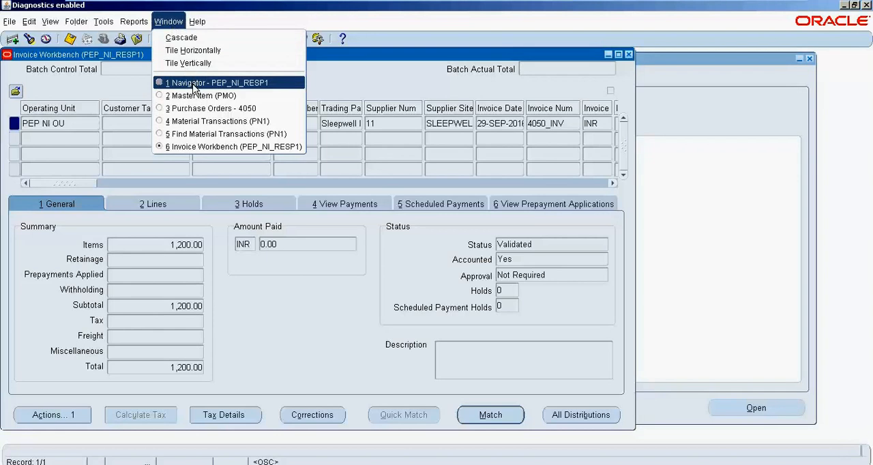
{"action": "left_click", "coordinate": [219, 120]}
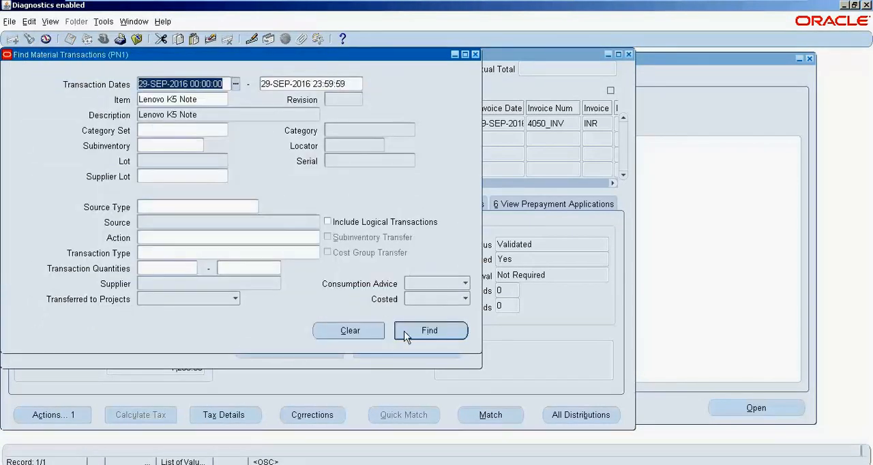
{"action": "left_click", "coordinate": [429, 330]}
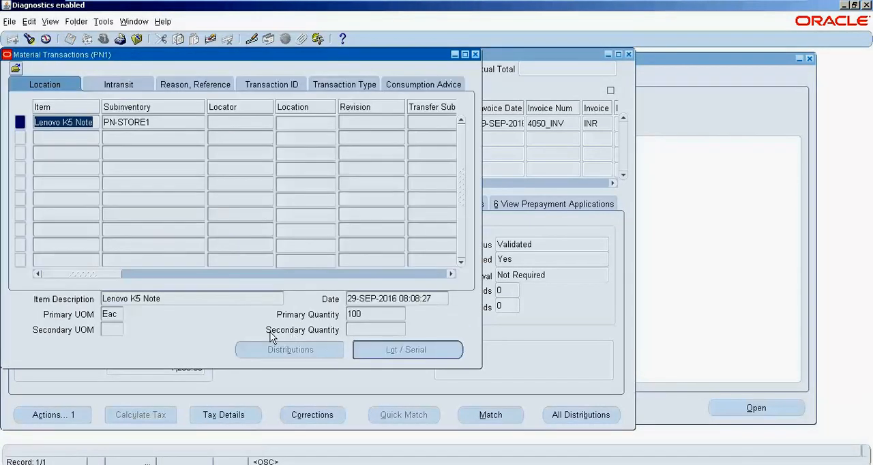
{"action": "mouse_move", "coordinate": [353, 229]}
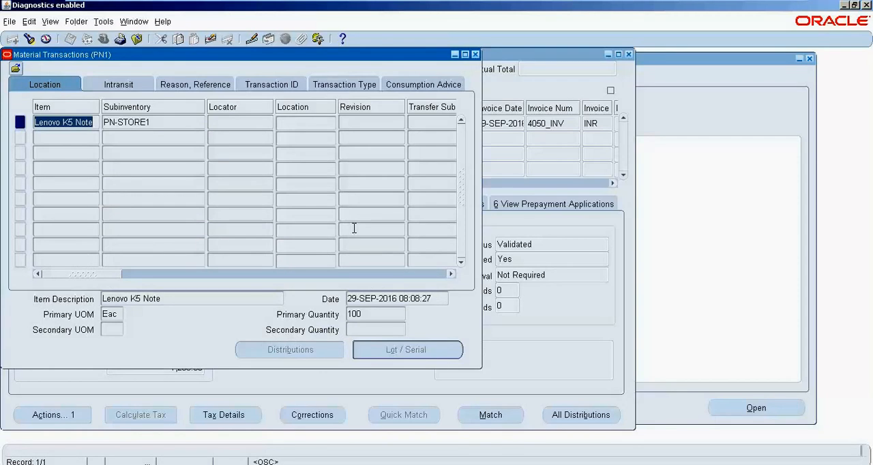
{"action": "left_click", "coordinate": [475, 54]}
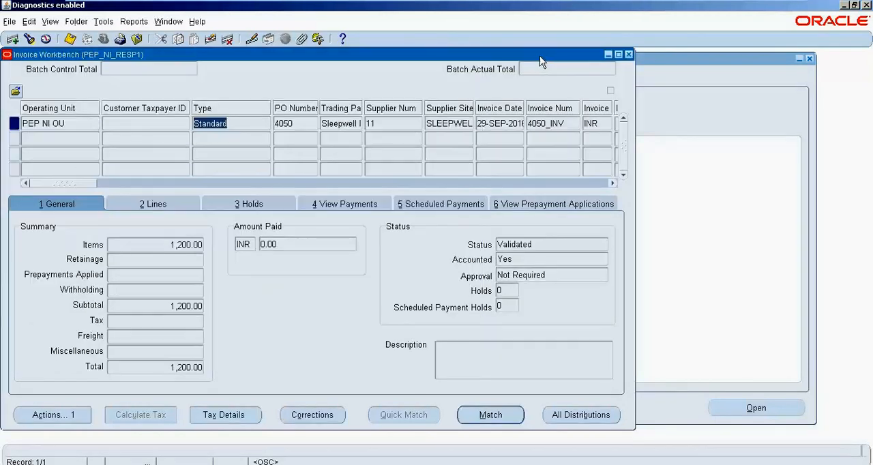
{"action": "mouse_move", "coordinate": [107, 298]}
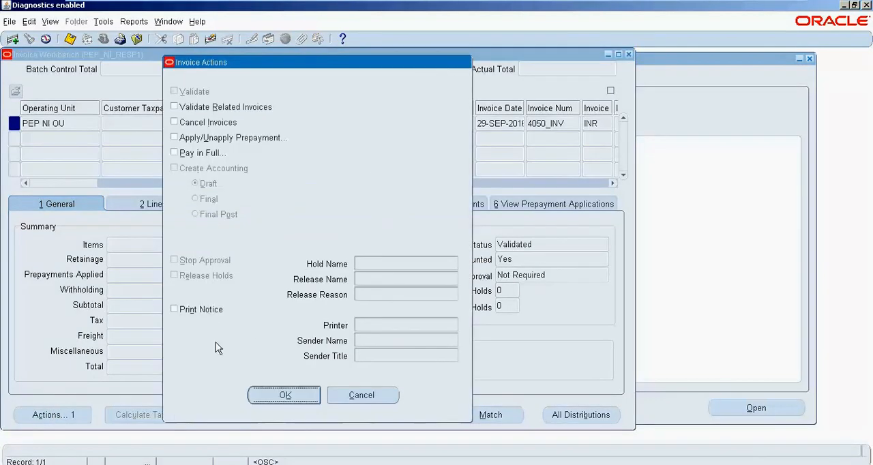
Step: Pay invoice 4050_INV in full from the PEP bank account
{"action": "left_click", "coordinate": [174, 152]}
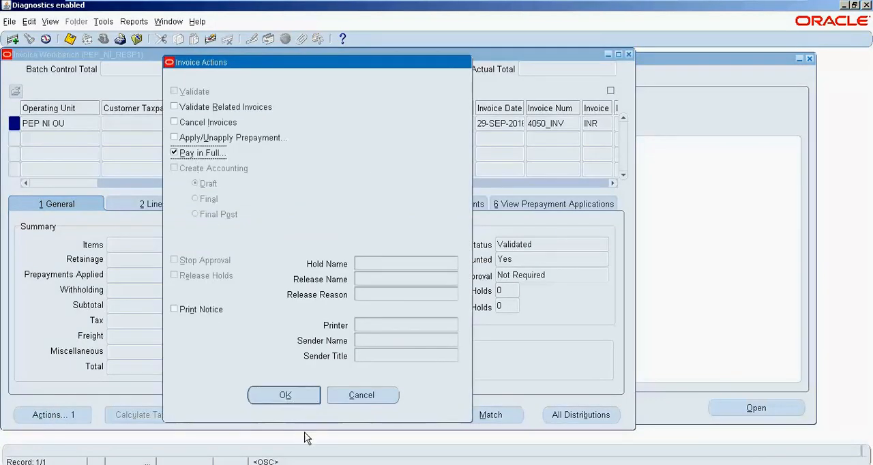
{"action": "left_click", "coordinate": [283, 395]}
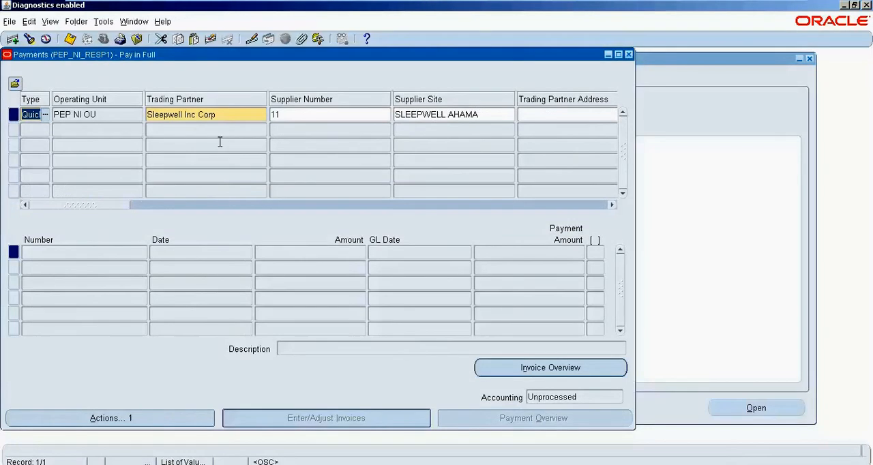
{"action": "left_click", "coordinate": [450, 114]}
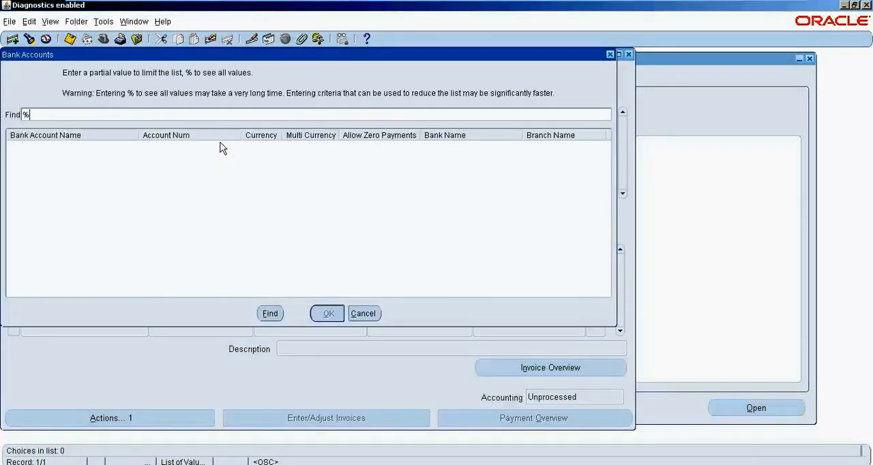
{"action": "left_click", "coordinate": [326, 313]}
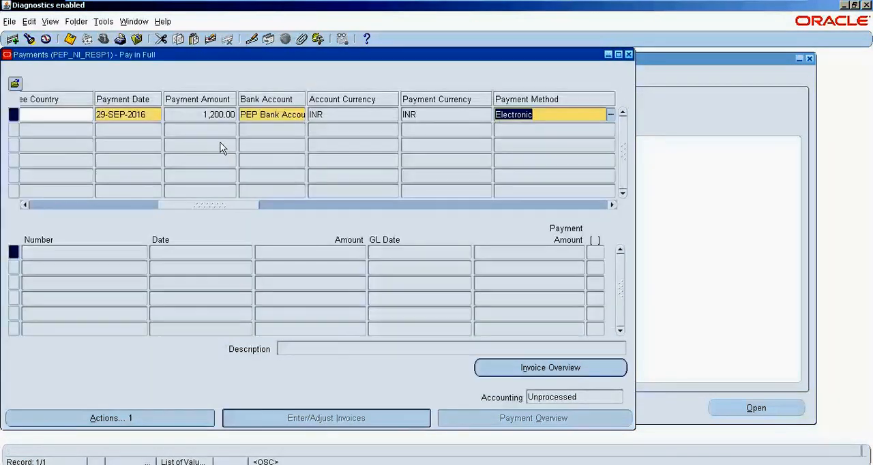
Step: Set the payment process profile to SWIFT MT100 after dismissing the usage-rules warning
{"action": "scroll", "scroll_direction": "right", "scroll_amount": 3}
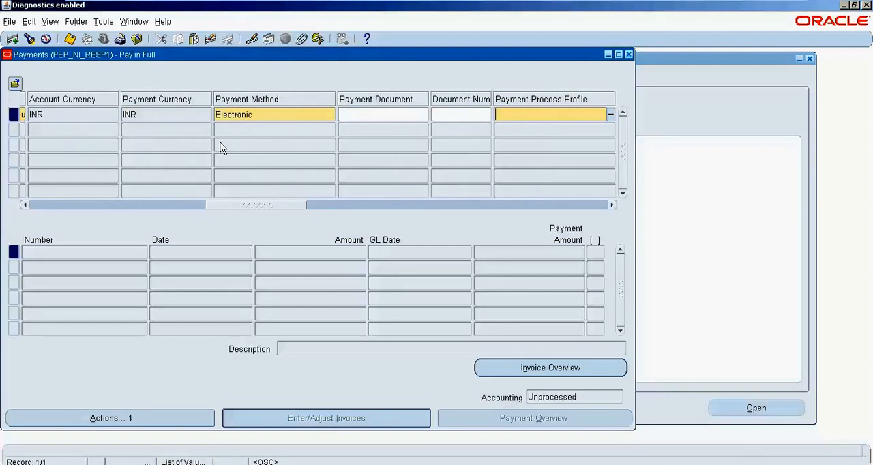
{"action": "left_click", "coordinate": [609, 114]}
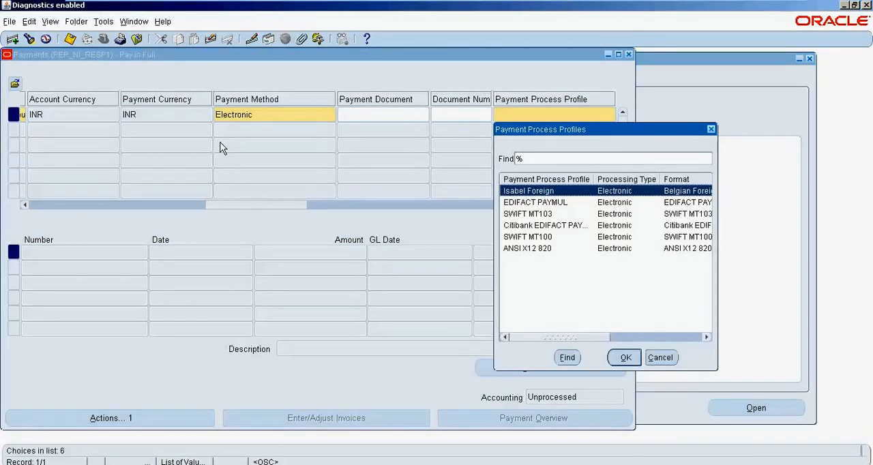
{"action": "left_click", "coordinate": [623, 358]}
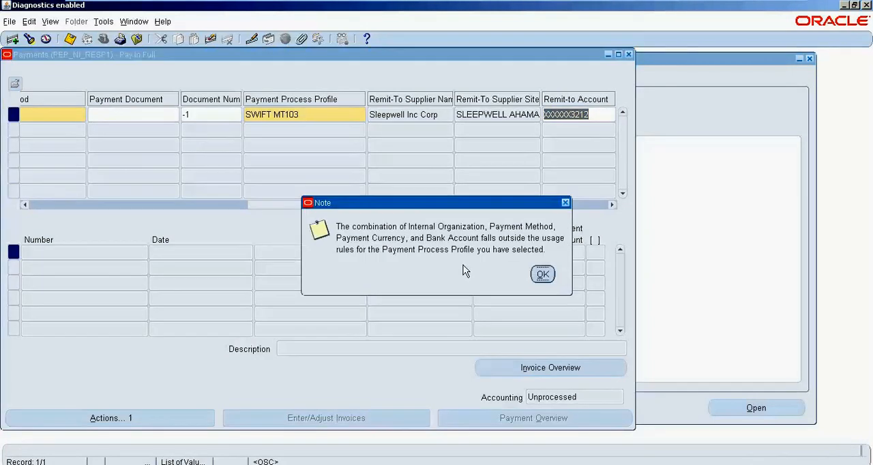
{"action": "left_click", "coordinate": [542, 273]}
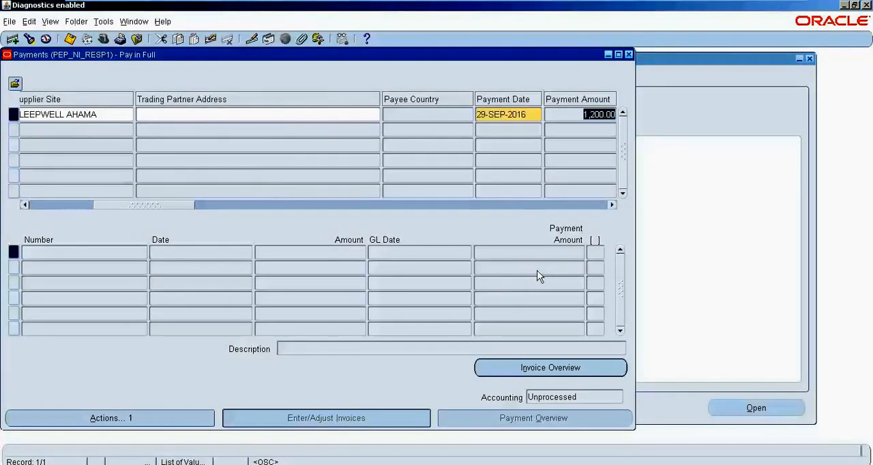
{"action": "scroll", "scroll_direction": "right", "scroll_amount": 3}
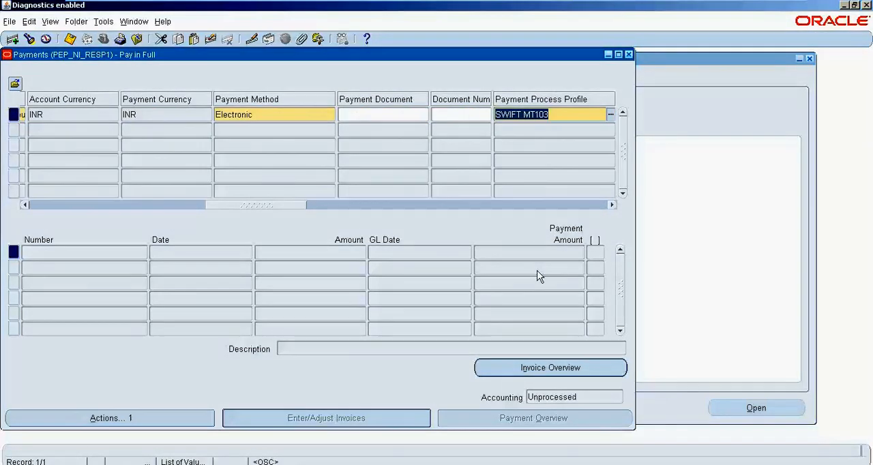
{"action": "left_click", "coordinate": [609, 114]}
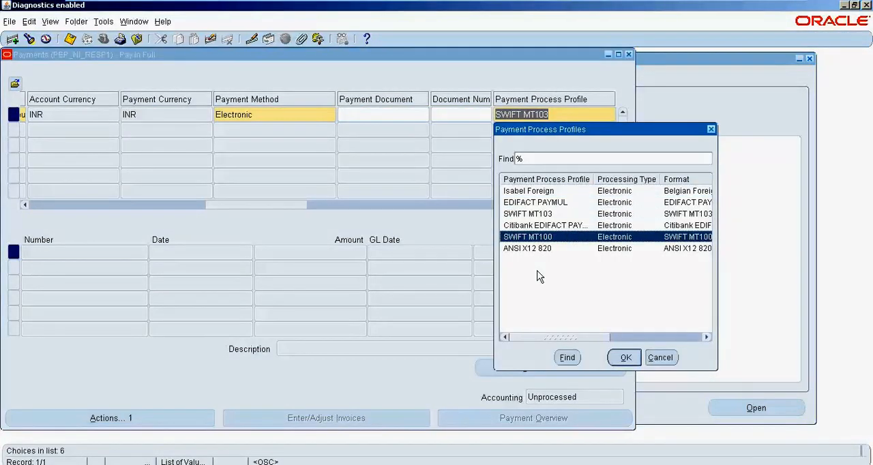
{"action": "left_click", "coordinate": [623, 357]}
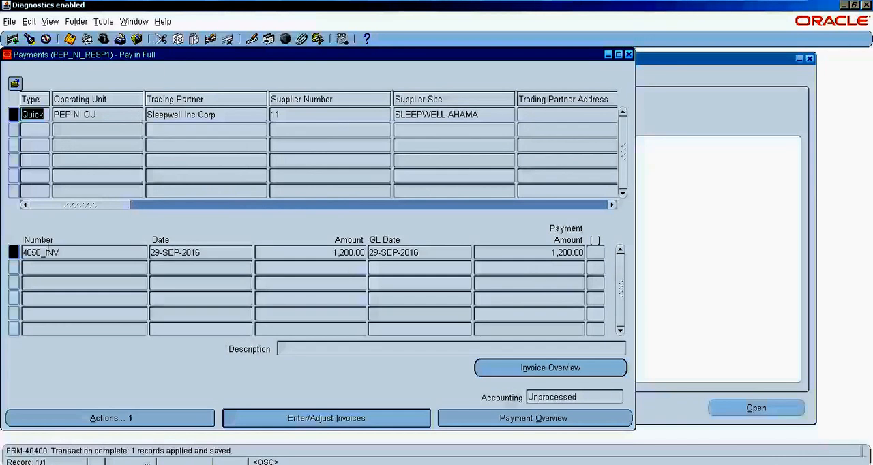
{"action": "mouse_move", "coordinate": [86, 293]}
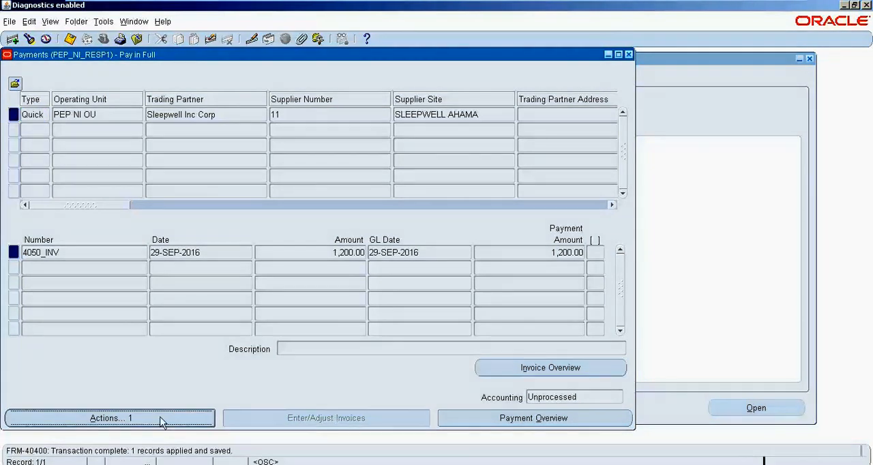
Step: Create Final accounting for the 1,200.00 Sleepwell Inc Corp payment and acknowledge the note
{"action": "left_click", "coordinate": [110, 418]}
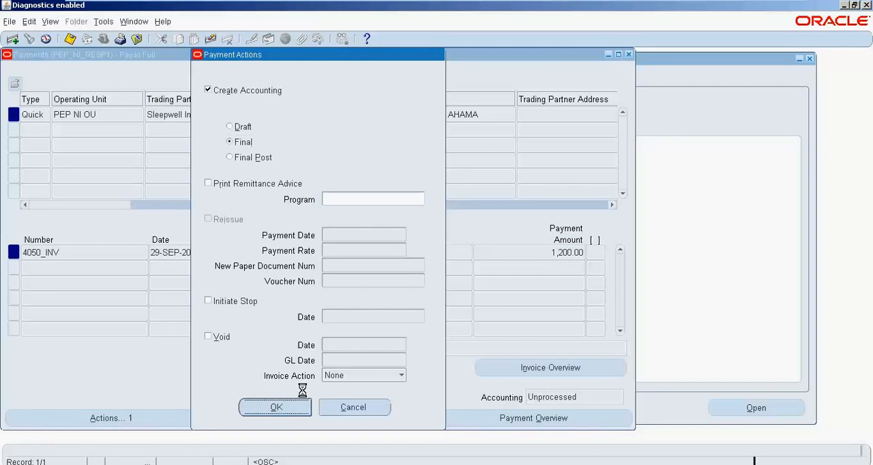
{"action": "left_click", "coordinate": [275, 407]}
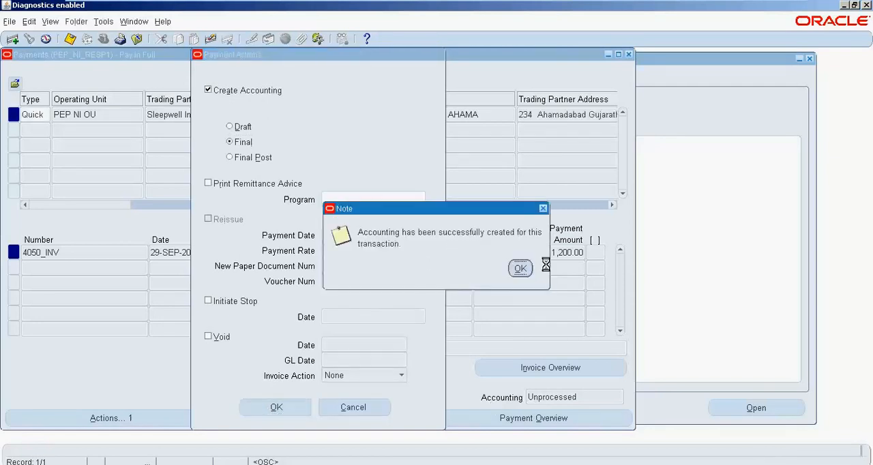
{"action": "left_click", "coordinate": [519, 267]}
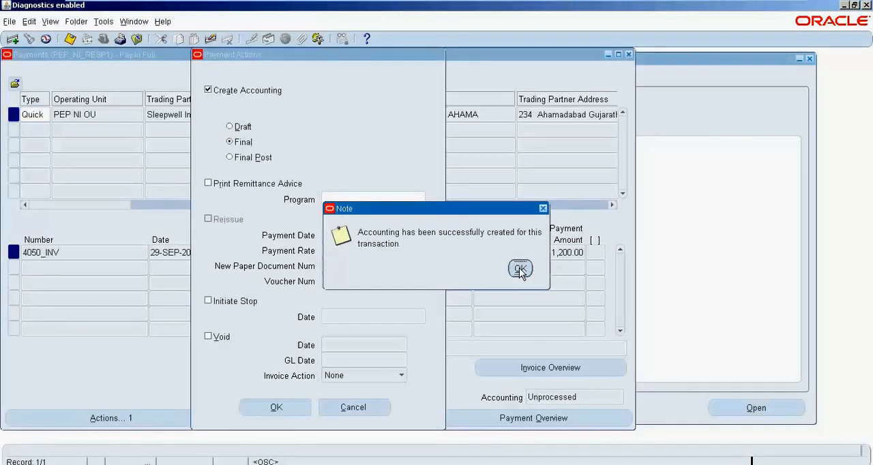
{"action": "left_click", "coordinate": [520, 268]}
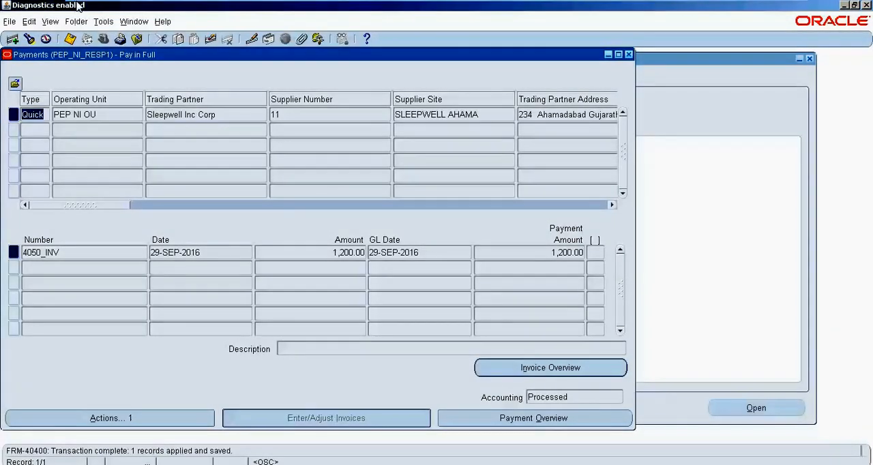
Step: View the payment's journal lines: 1,200.00 debit Liability, credit Cash Clearing
{"action": "left_click", "coordinate": [103, 21]}
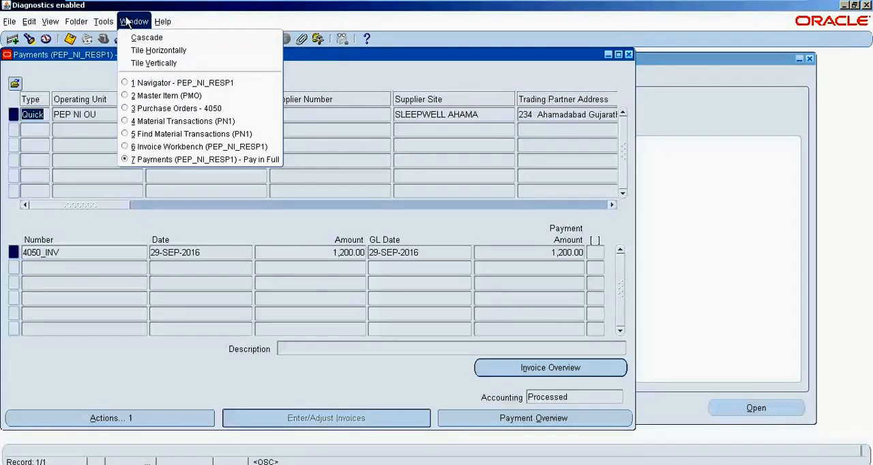
{"action": "left_click", "coordinate": [182, 121]}
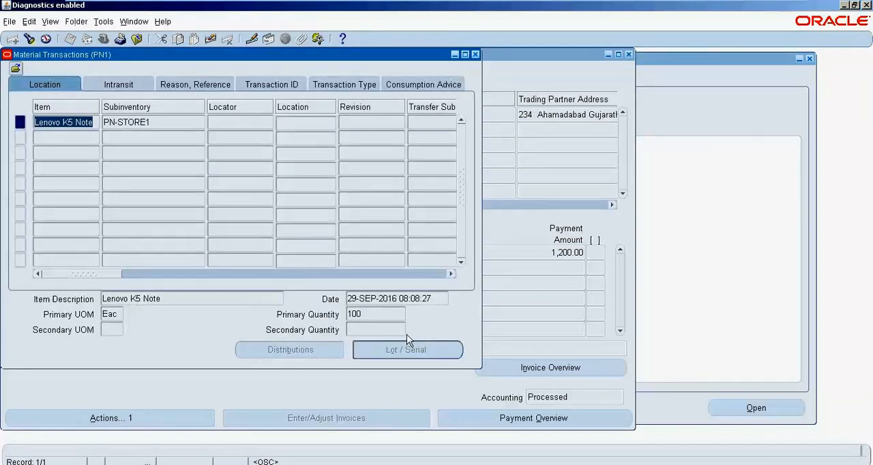
{"action": "left_click", "coordinate": [133, 21]}
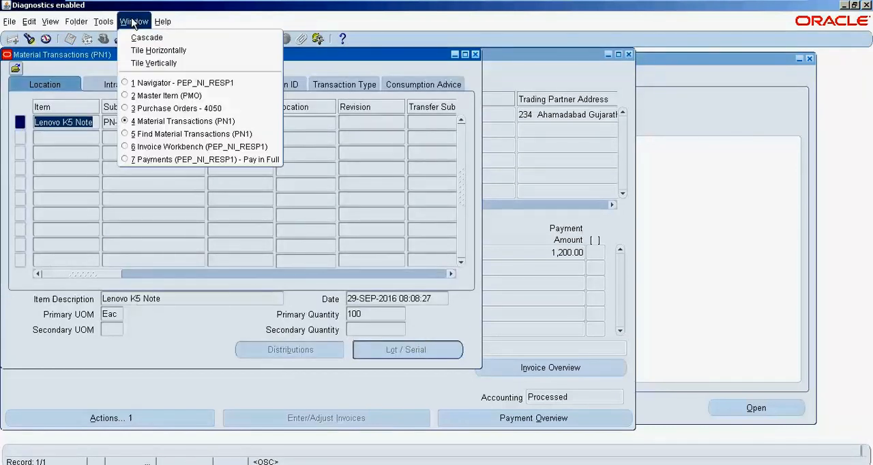
{"action": "left_click", "coordinate": [182, 82]}
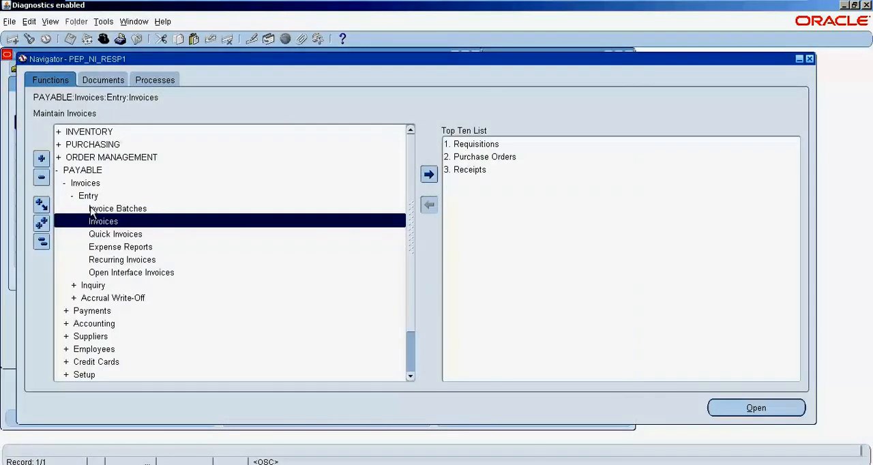
{"action": "left_click", "coordinate": [85, 183]}
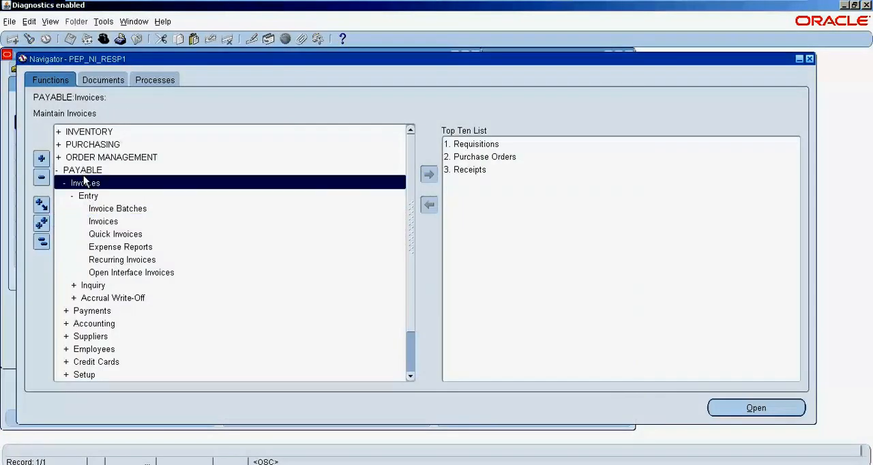
{"action": "left_click", "coordinate": [89, 131]}
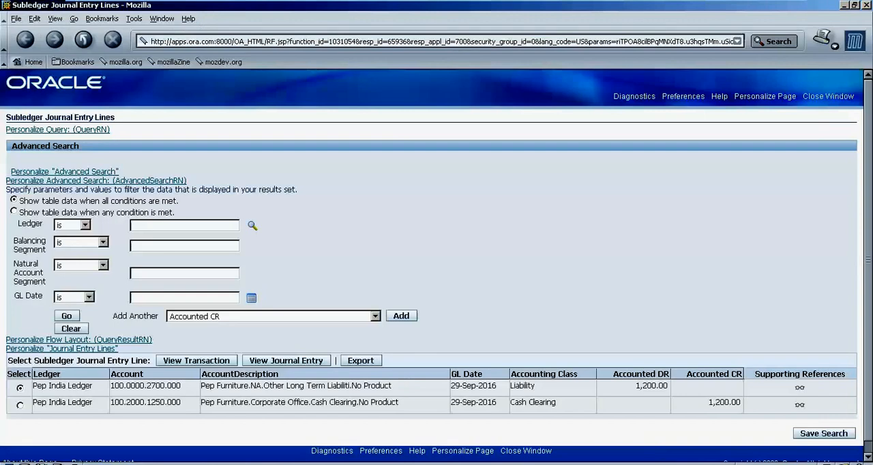
{"action": "mouse_move", "coordinate": [542, 393]}
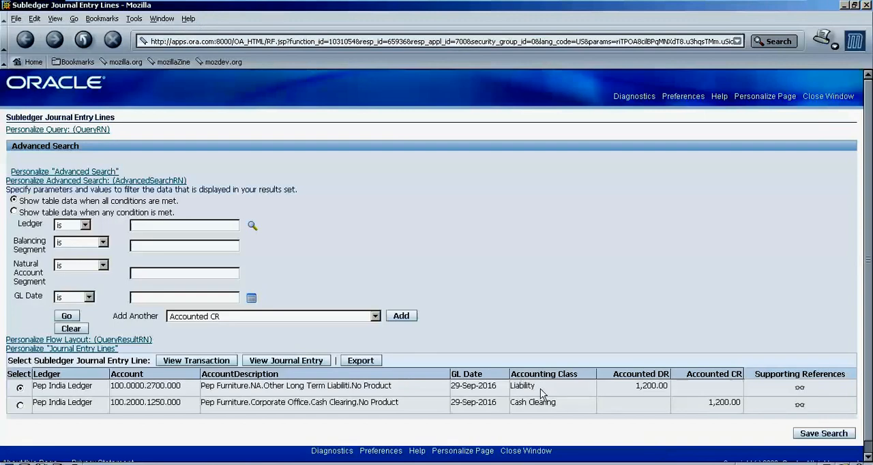
{"action": "mouse_move", "coordinate": [535, 402]}
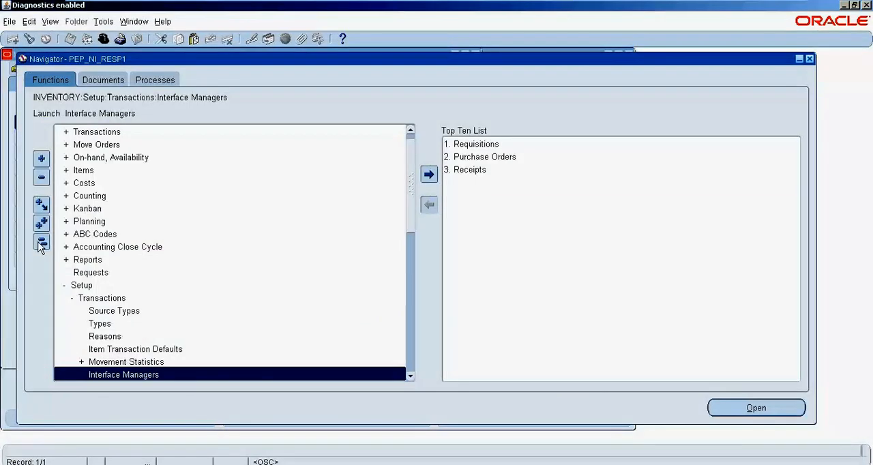
Step: Check PO 4050 shipment line 1: Closed, 100 ordered, received and billed, 2-Way match
{"action": "left_click", "coordinate": [41, 243]}
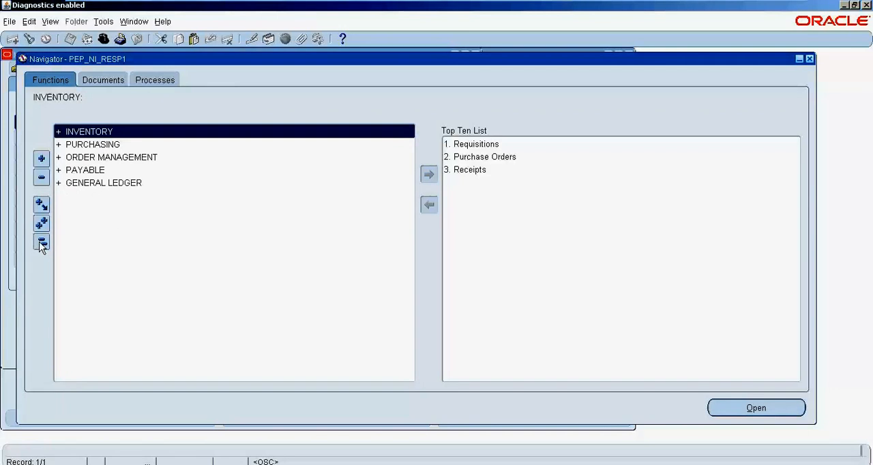
{"action": "mouse_move", "coordinate": [59, 227]}
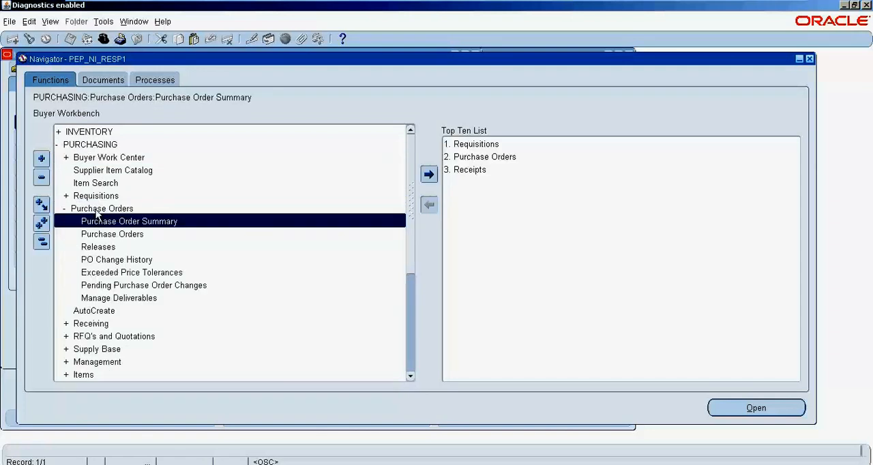
{"action": "left_click", "coordinate": [133, 21]}
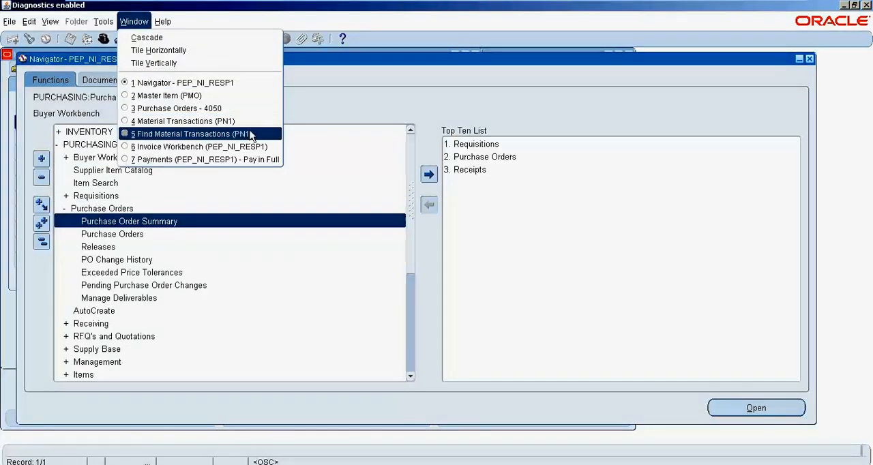
{"action": "left_click", "coordinate": [176, 107]}
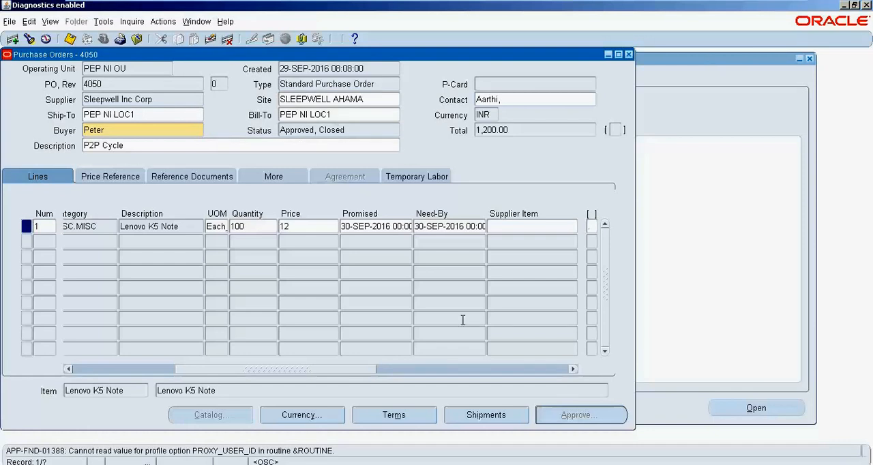
{"action": "left_click", "coordinate": [485, 415]}
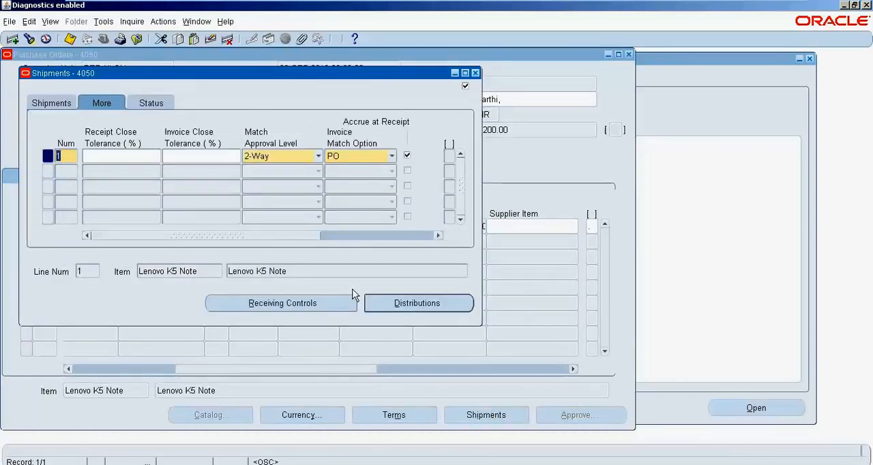
{"action": "left_click", "coordinate": [151, 102]}
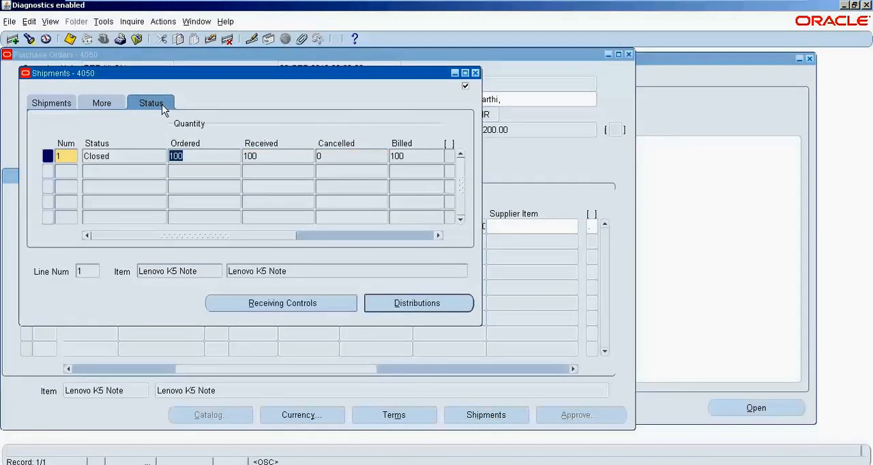
{"action": "mouse_move", "coordinate": [261, 179]}
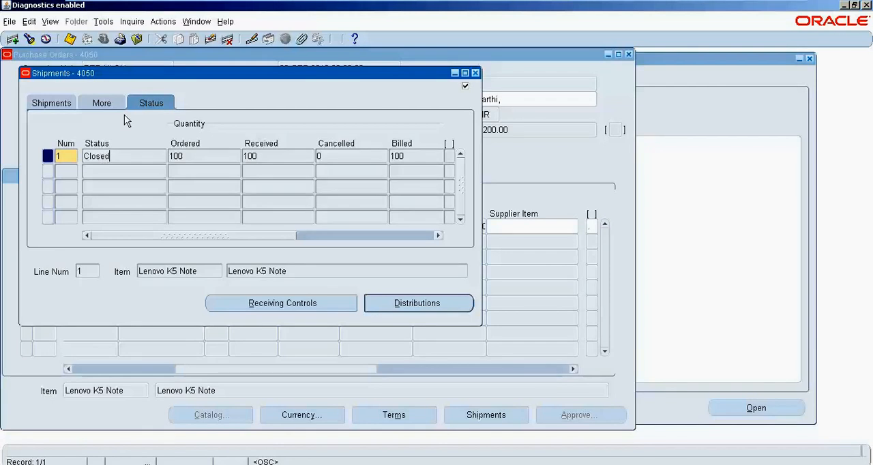
{"action": "left_click", "coordinate": [101, 103]}
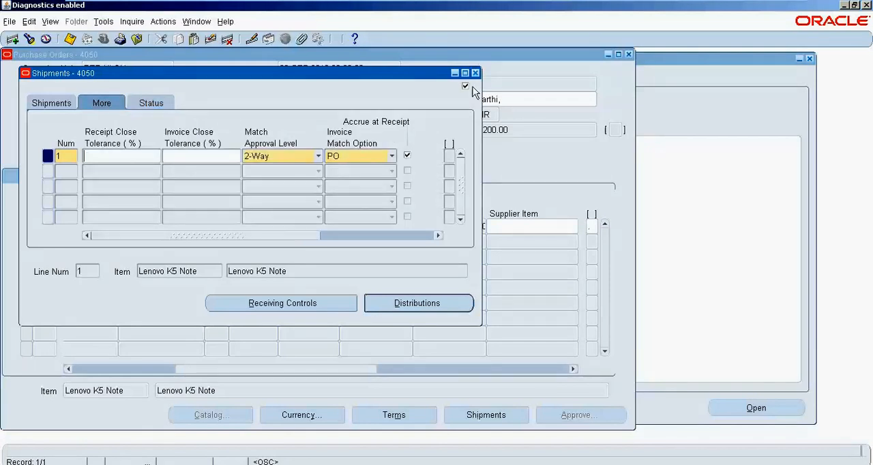
{"action": "left_click", "coordinate": [476, 73]}
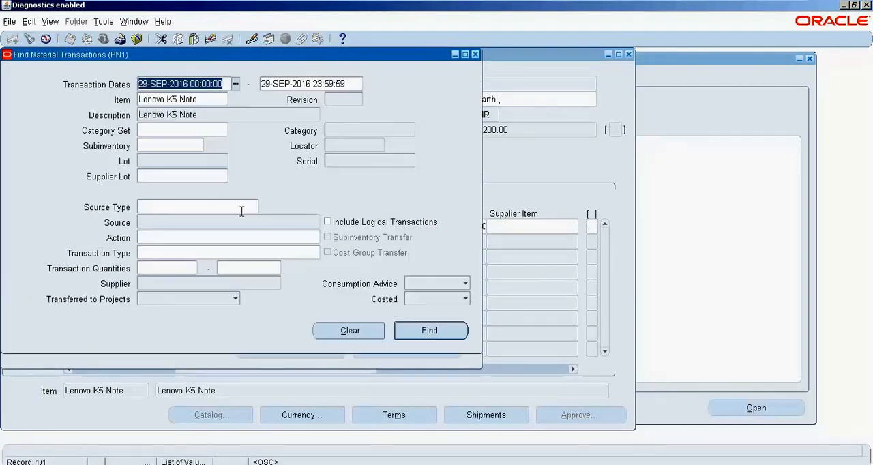
Step: Inspect the Lenovo K5 Note receipt distributions: 1,200 to account 1110, -1,200 to 1400
{"action": "left_click", "coordinate": [429, 329]}
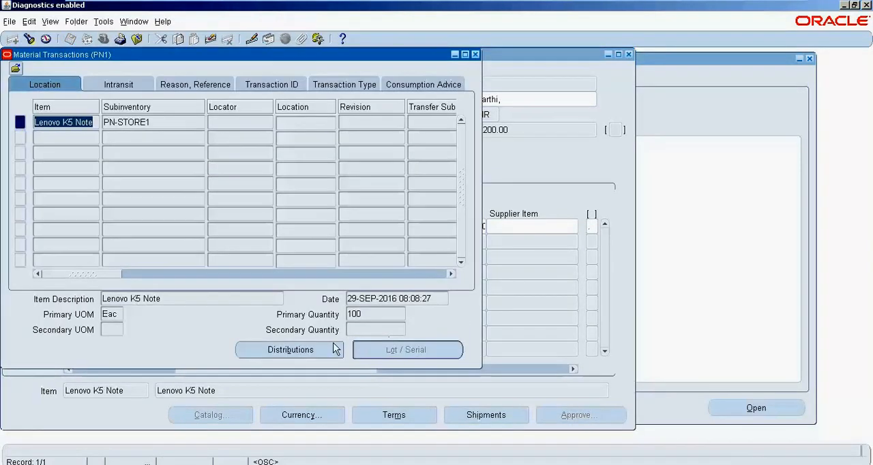
{"action": "mouse_move", "coordinate": [295, 352]}
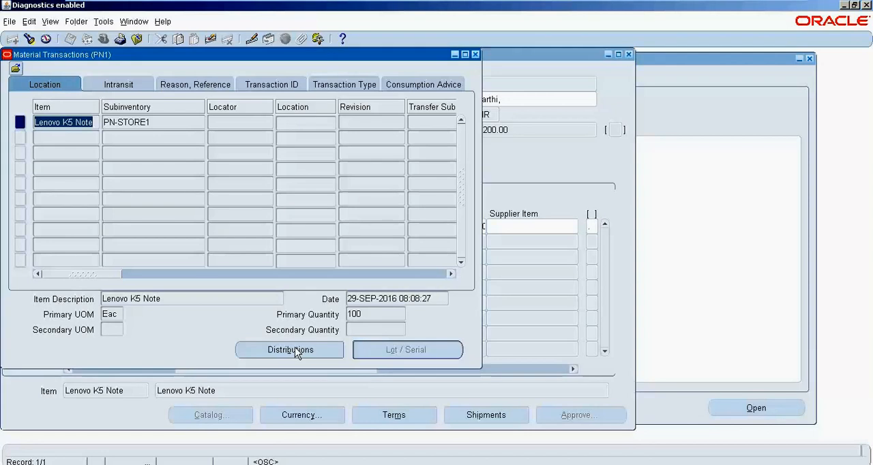
{"action": "left_click", "coordinate": [289, 349]}
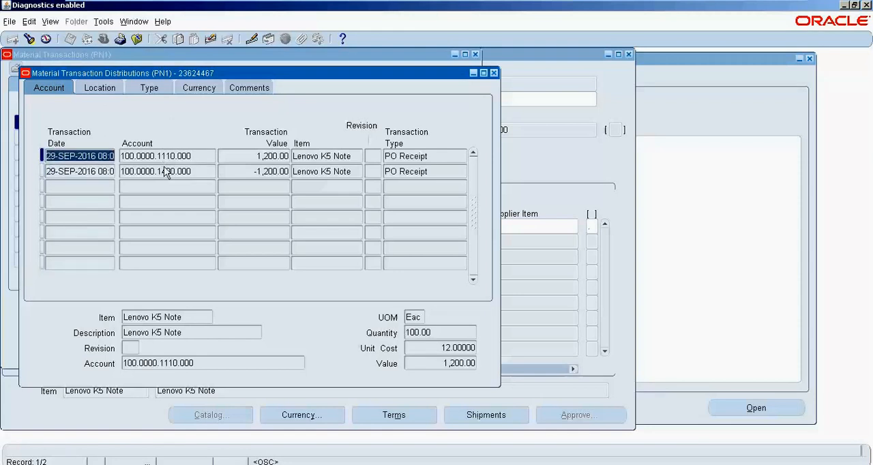
{"action": "left_click", "coordinate": [164, 156]}
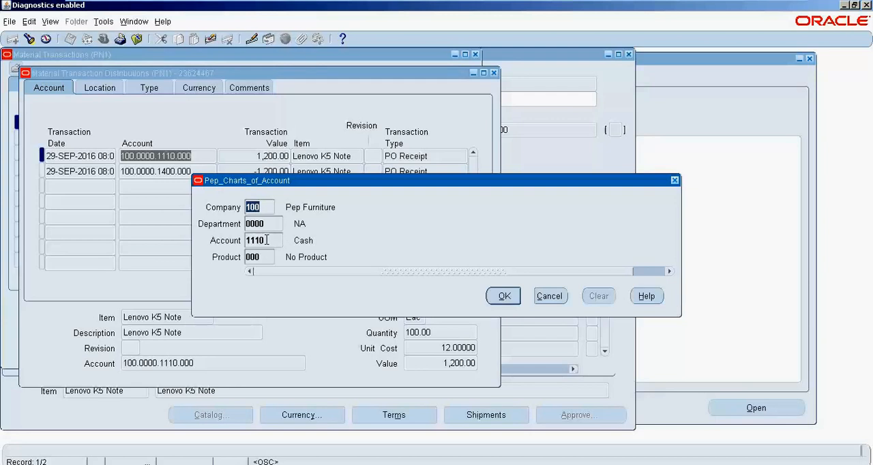
{"action": "mouse_move", "coordinate": [568, 326]}
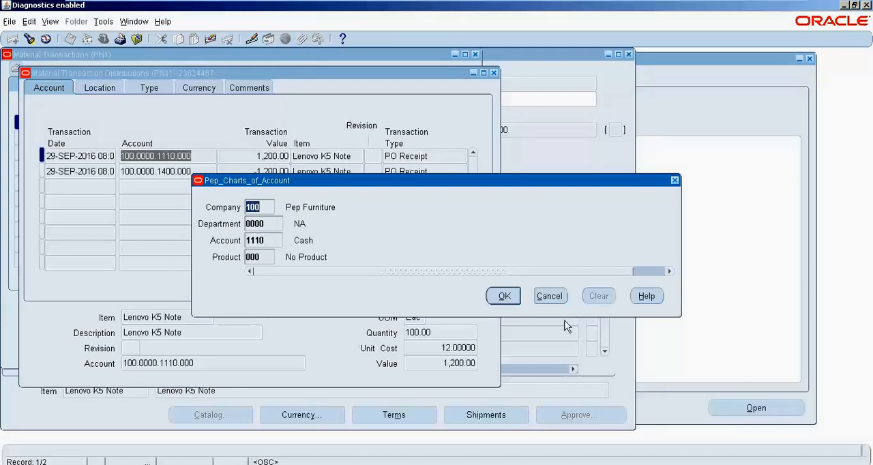
{"action": "left_click", "coordinate": [503, 296]}
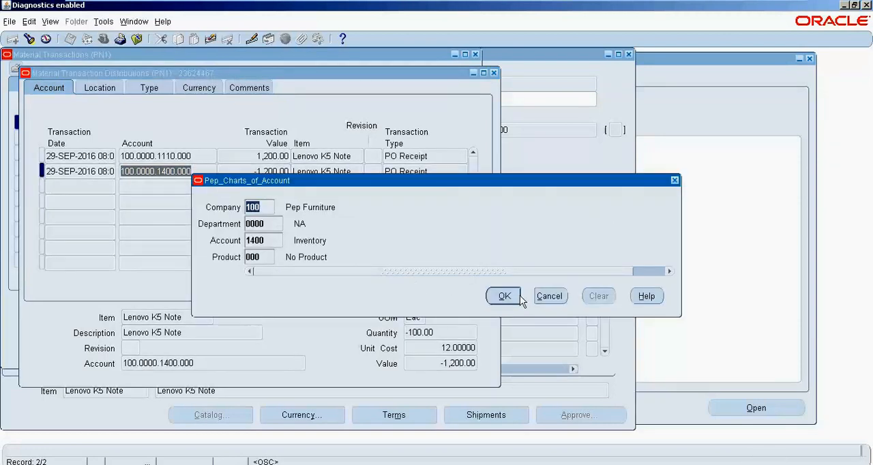
{"action": "left_click", "coordinate": [503, 295]}
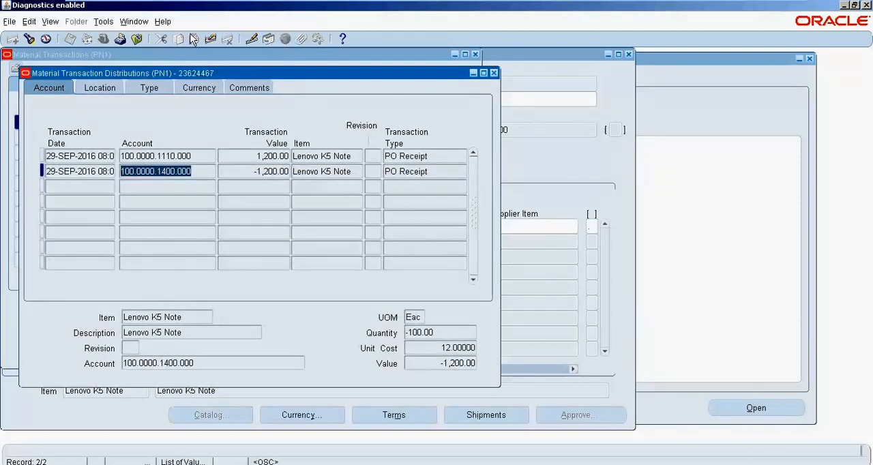
{"action": "left_click", "coordinate": [133, 22]}
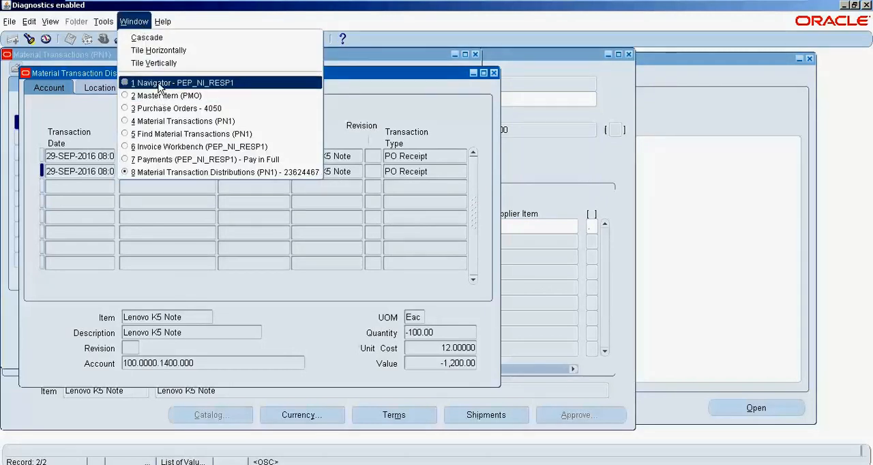
Step: Review PN1 parameters: Average costing, material account 100.0000.1110.000, AP Accrual 100.0000.2215.000
{"action": "left_click", "coordinate": [182, 82]}
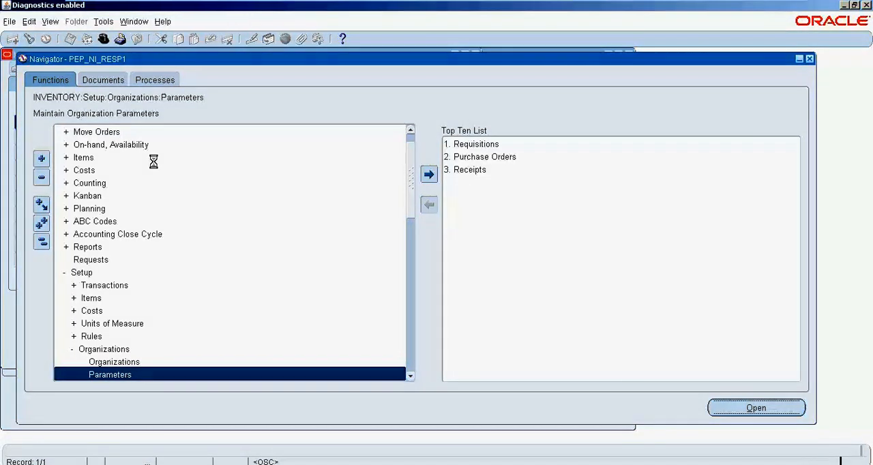
{"action": "left_click", "coordinate": [756, 407]}
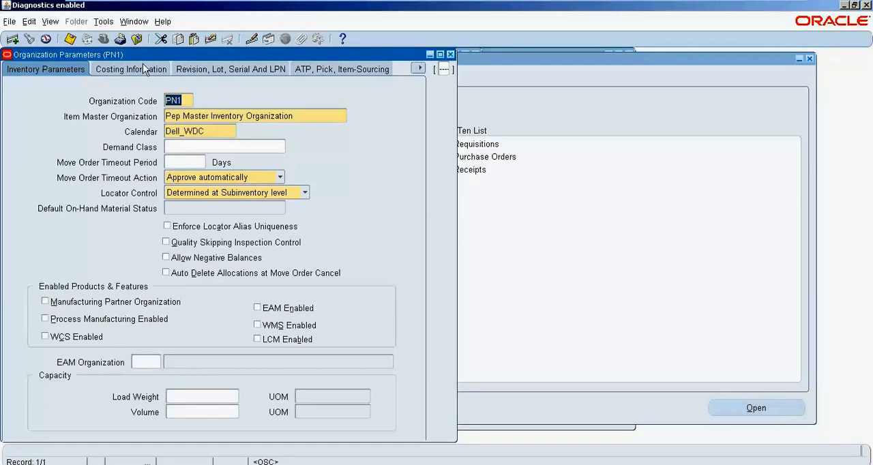
{"action": "left_click", "coordinate": [131, 69]}
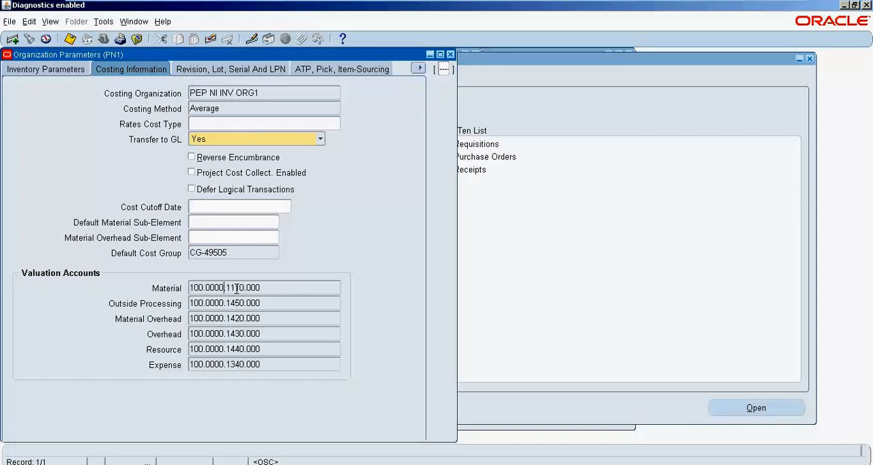
{"action": "left_click", "coordinate": [418, 68]}
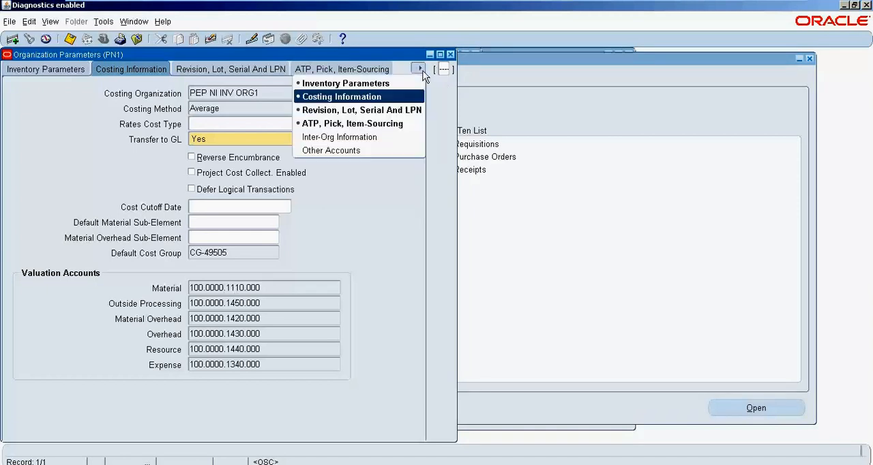
{"action": "mouse_move", "coordinate": [339, 137]}
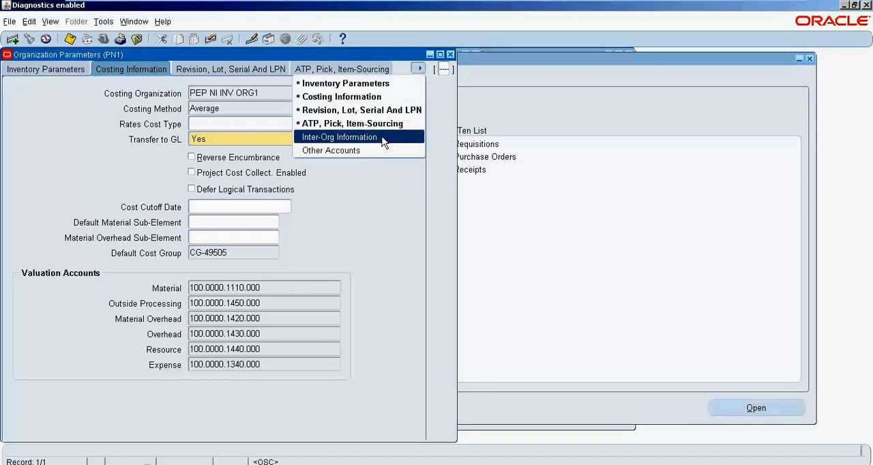
{"action": "left_click", "coordinate": [339, 137]}
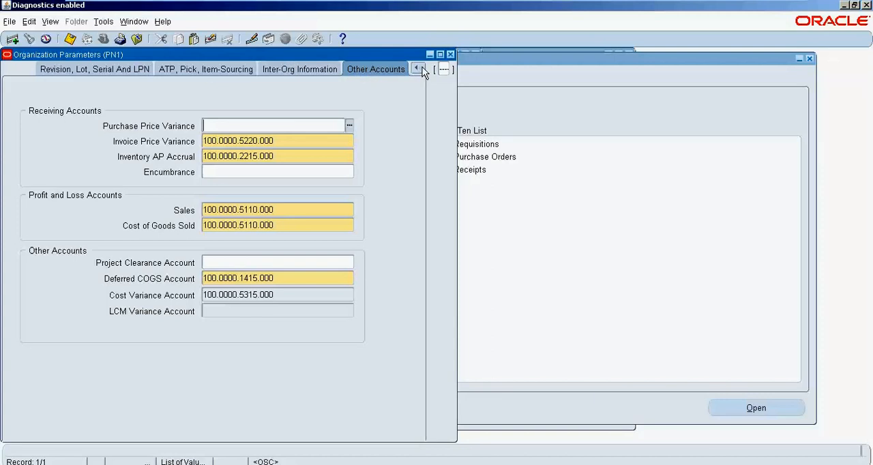
{"action": "left_click", "coordinate": [418, 68]}
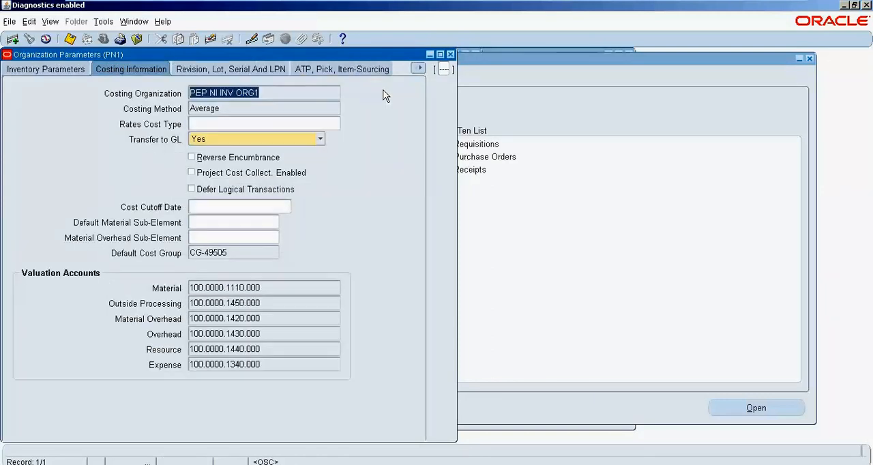
{"action": "left_click", "coordinate": [264, 287]}
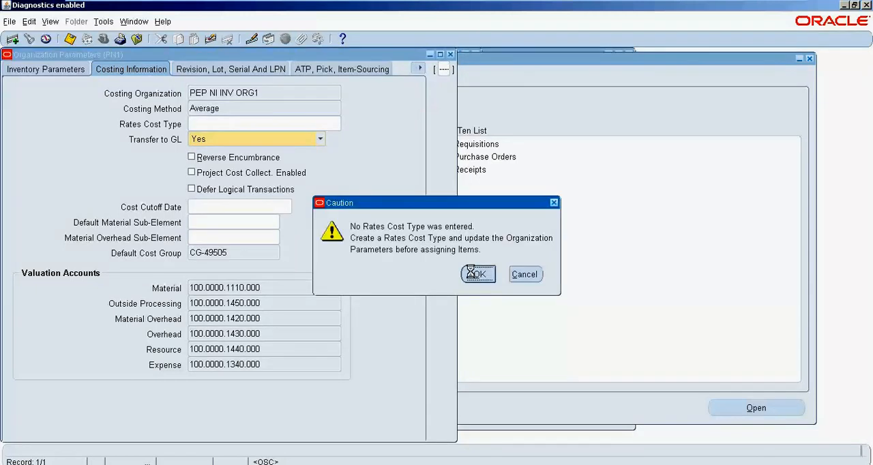
{"action": "left_click", "coordinate": [478, 273]}
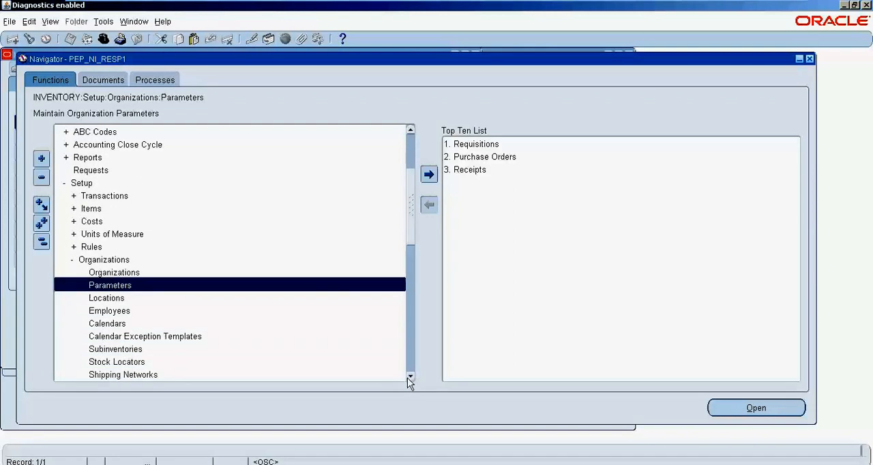
Step: Load Receiving Options for inventory organization PEP NI INV ORG1
{"action": "scroll", "scroll_direction": "down", "scroll_amount": 3}
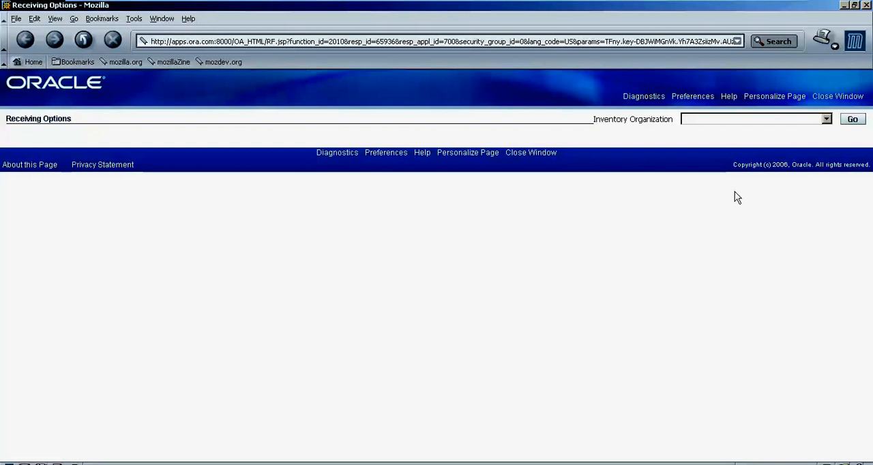
{"action": "left_click", "coordinate": [825, 118]}
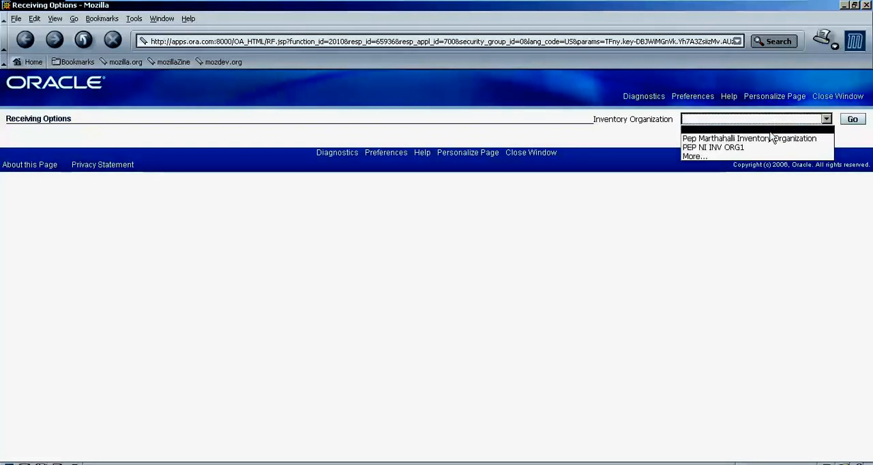
{"action": "left_click", "coordinate": [712, 148]}
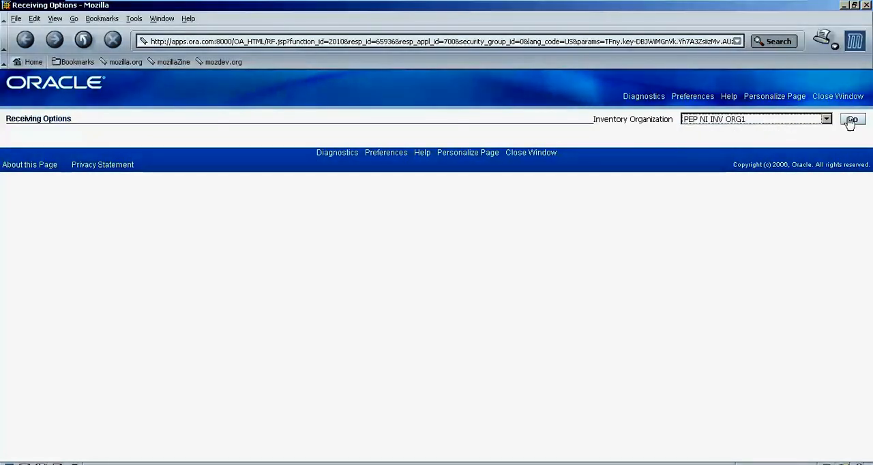
{"action": "left_click", "coordinate": [852, 119]}
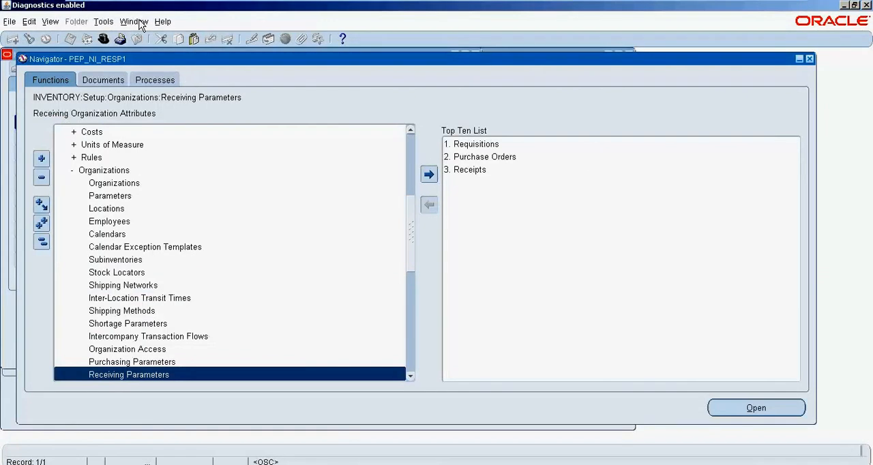
Step: Return to Material Transactions to view the 1,200 Liability debit and Cash Clearing credit lines
{"action": "left_click", "coordinate": [134, 21]}
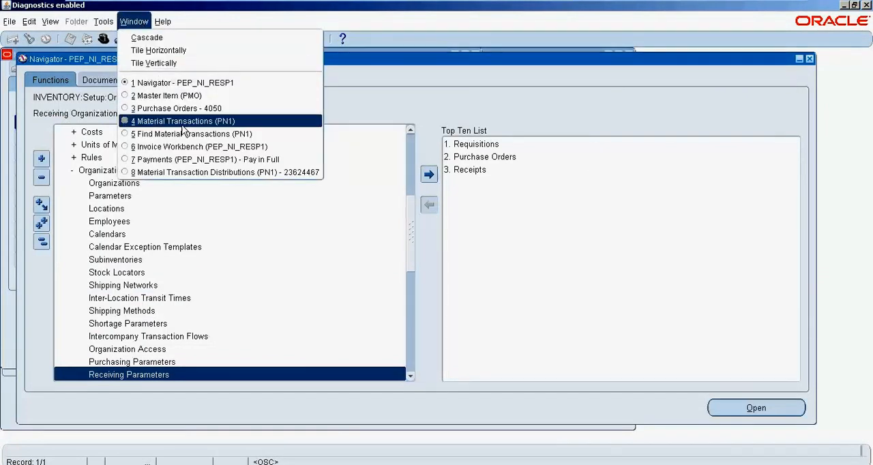
{"action": "left_click", "coordinate": [224, 172]}
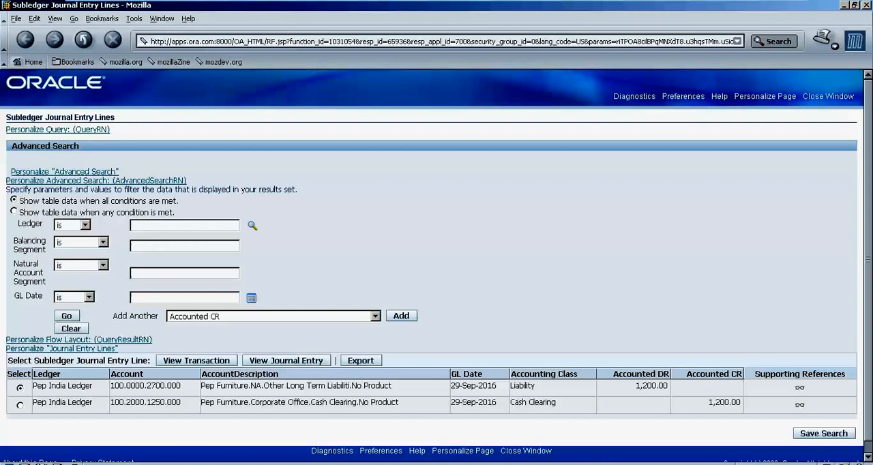
{"action": "mouse_move", "coordinate": [544, 414]}
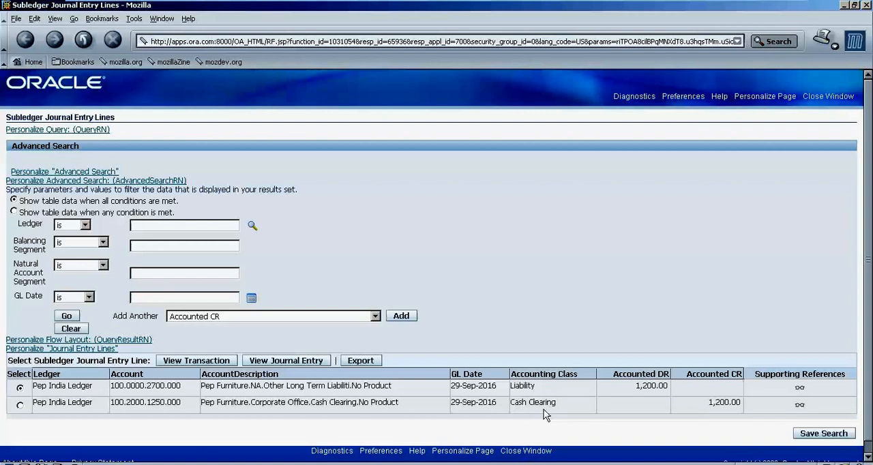